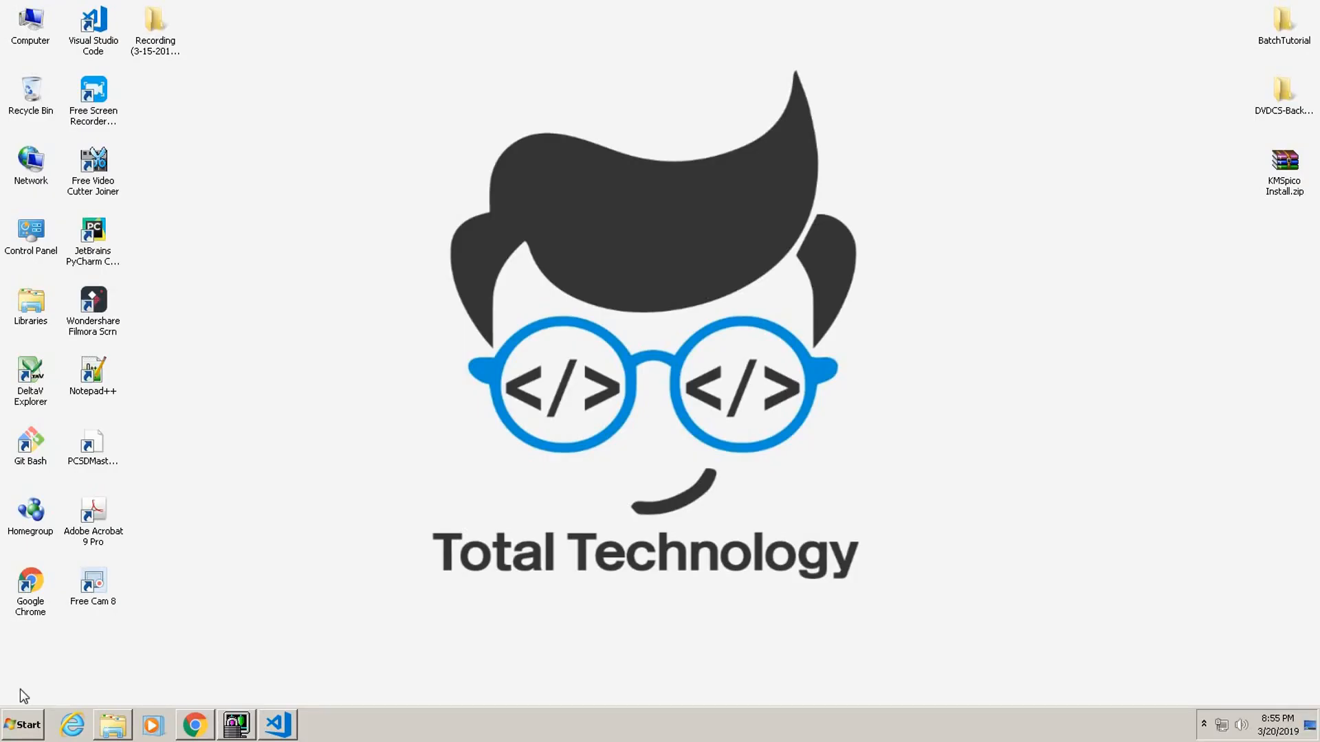
mouse_move(194, 532)
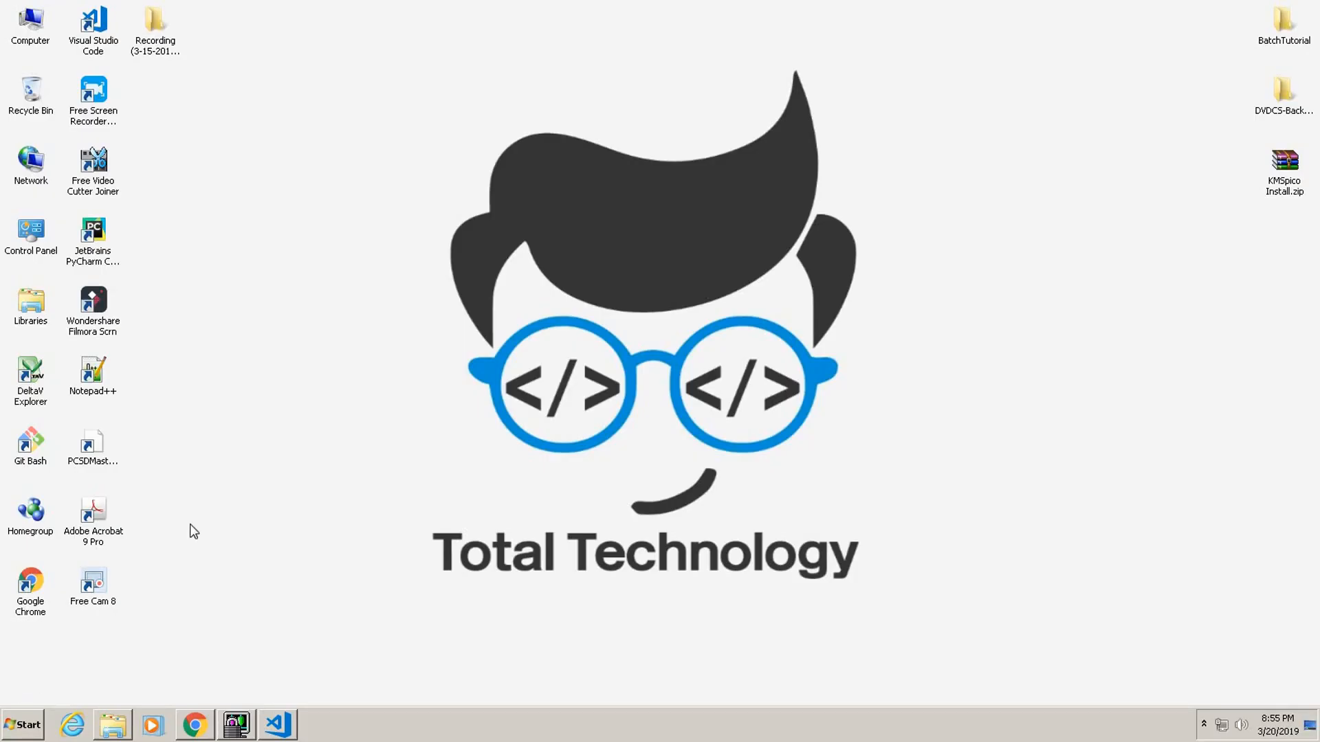
mouse_move(408, 301)
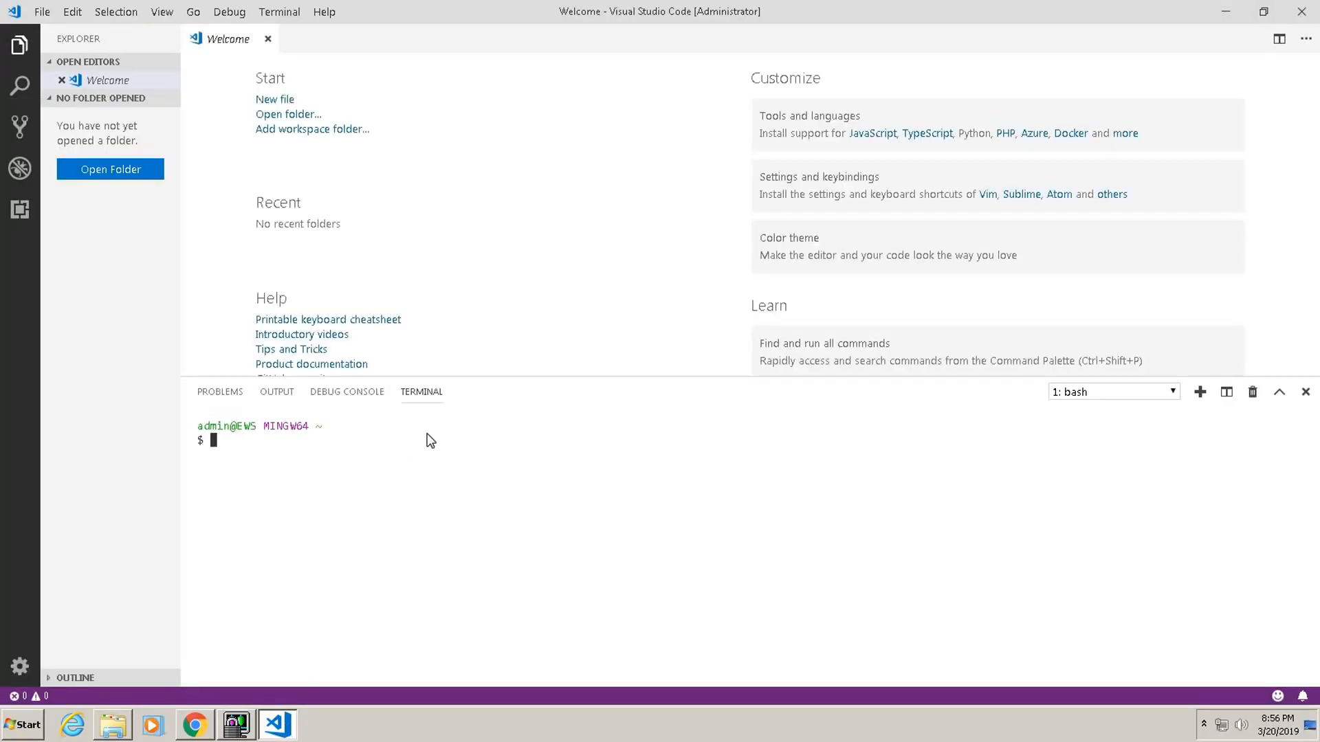
Run 'pip install pyaudio' in the VS Code terminal (0.2.11 already installed), then minimize VS Code.
type("pip")
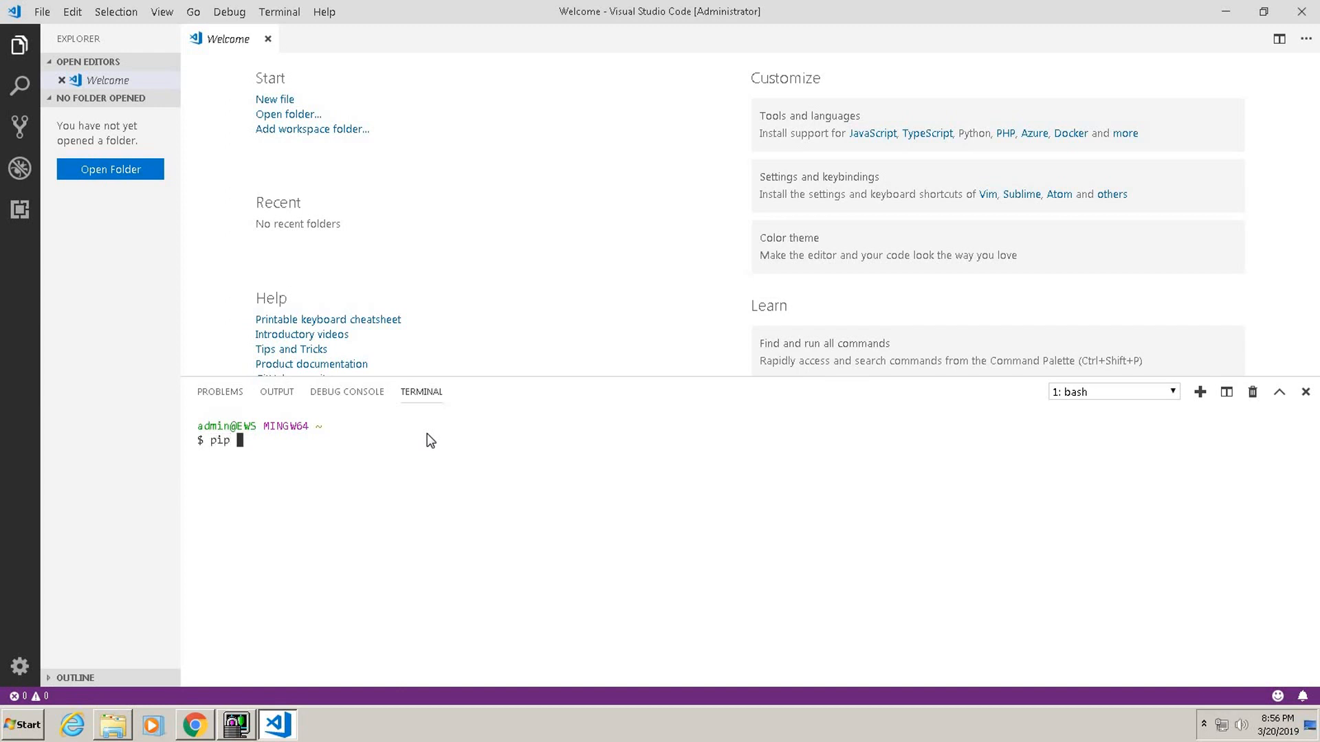
type("install")
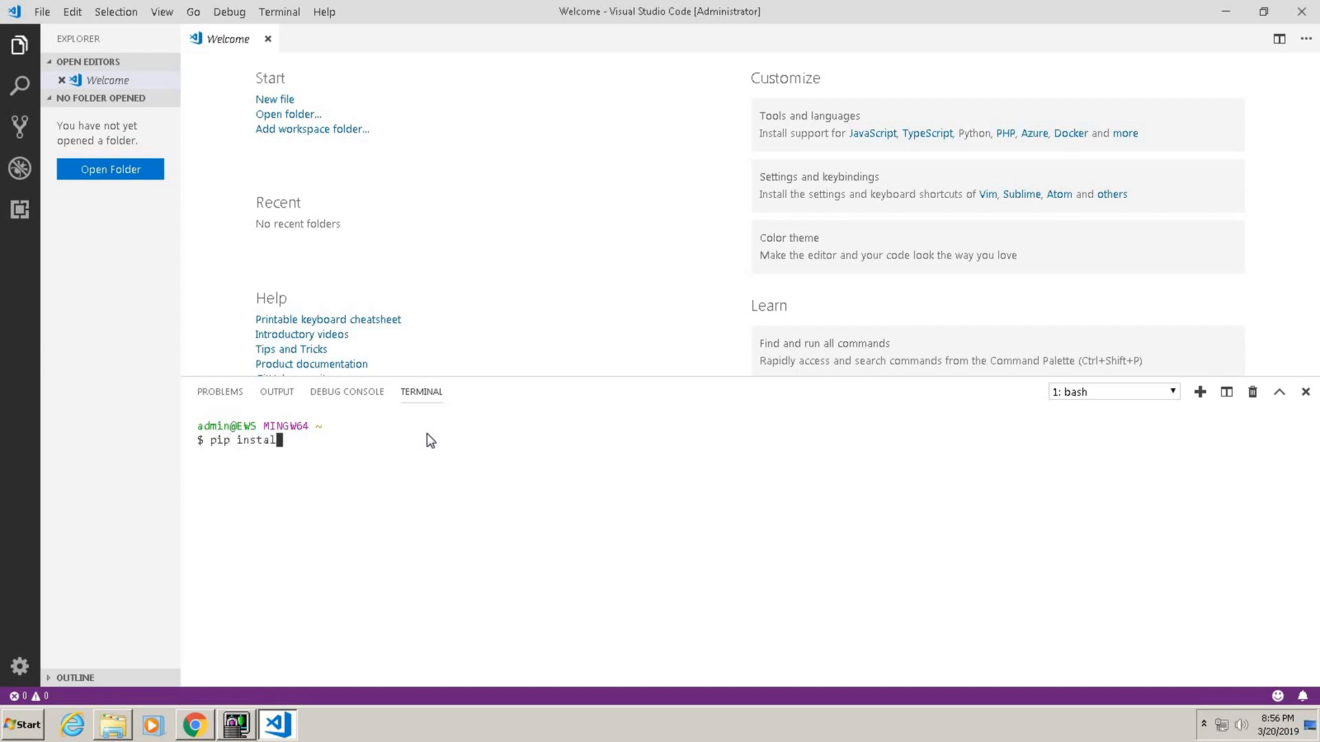
type("p")
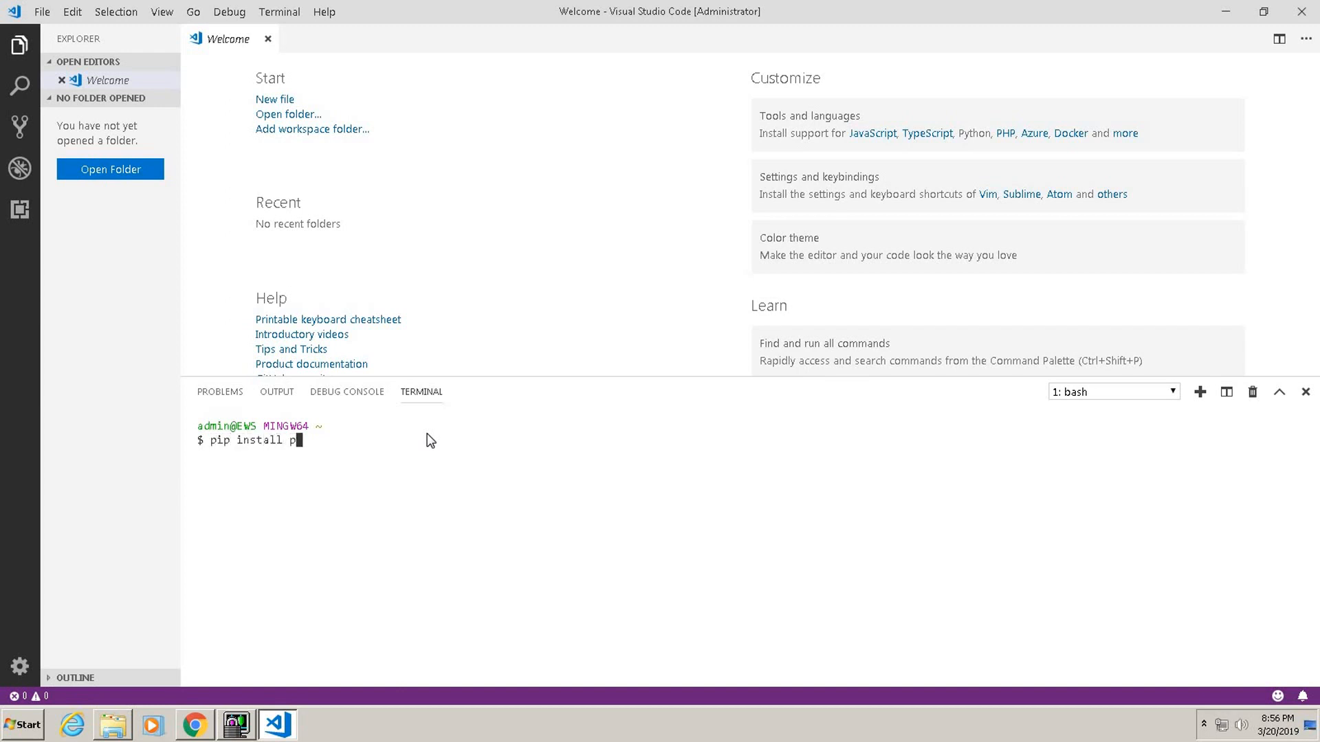
type("yaudio")
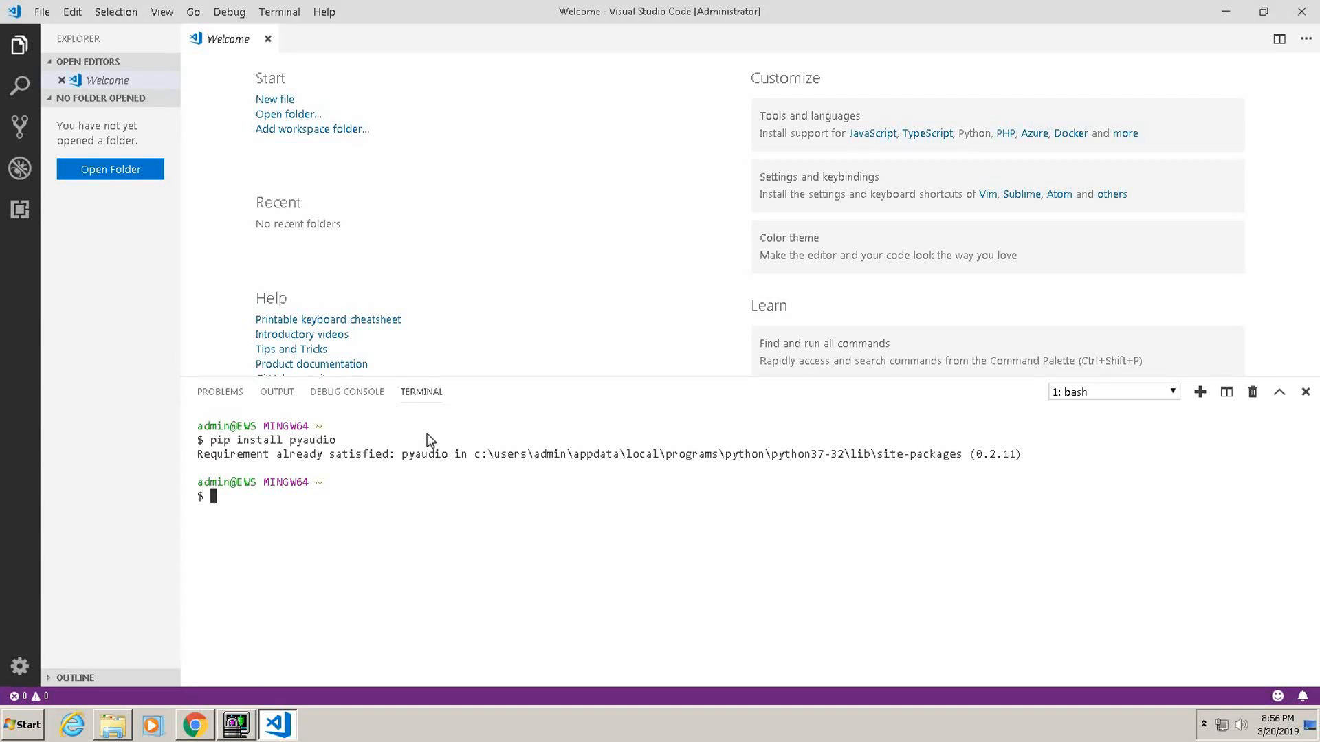
mouse_move(1186, 22)
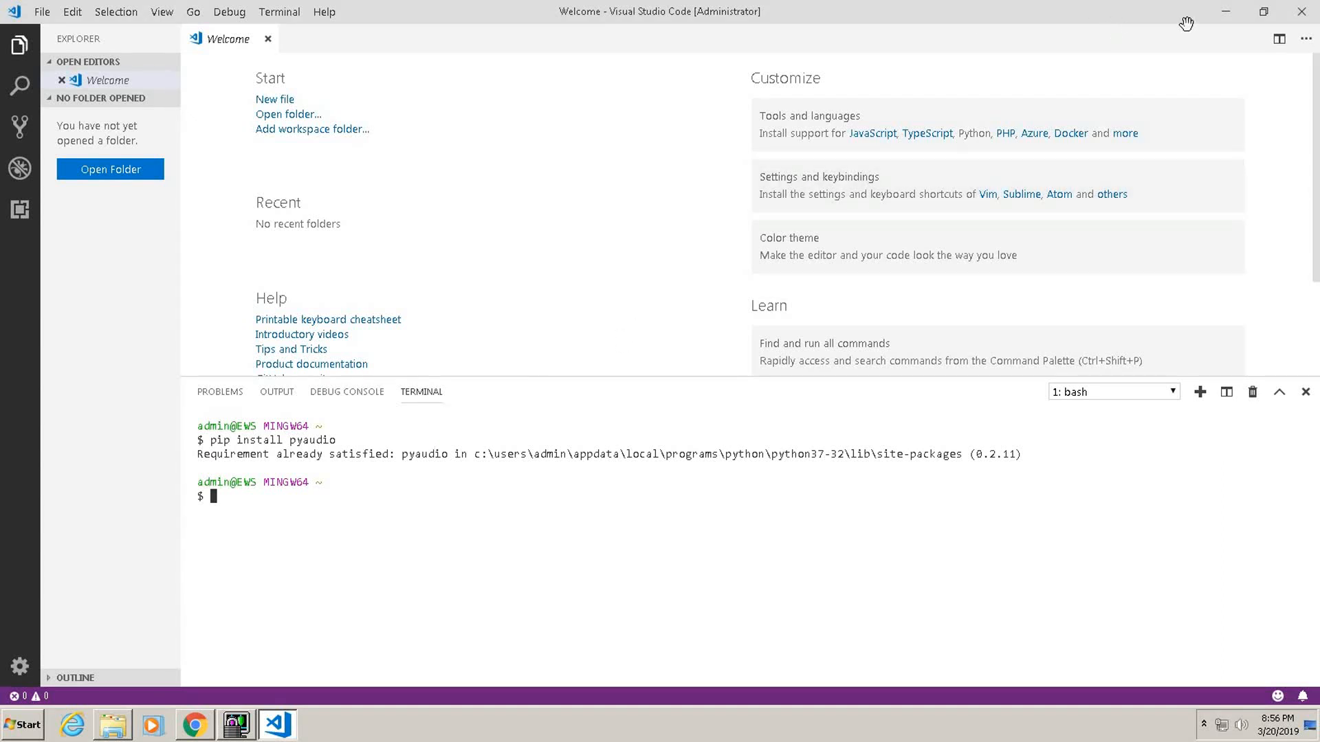
left_click(1225, 11)
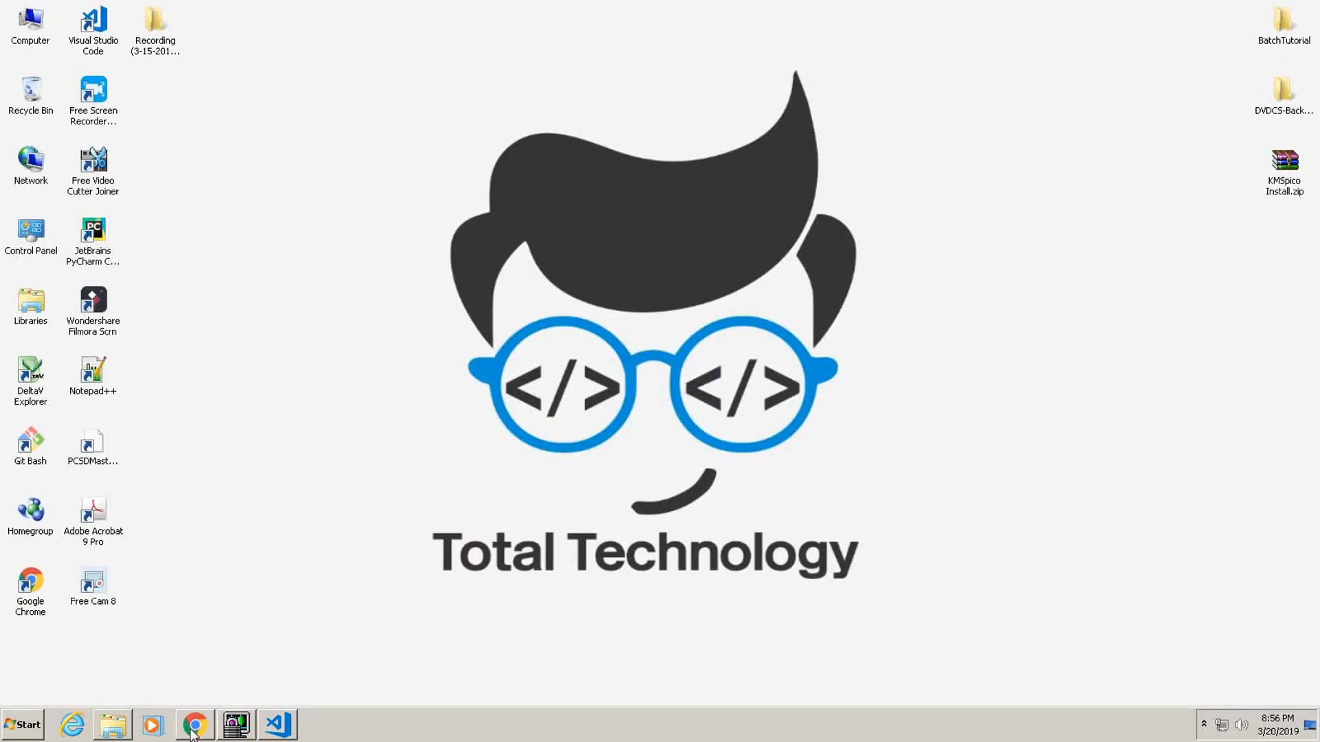
Return to Chrome's PyAudio 0.2.11 wheel list, select the address, and open Explorer's jump list.
left_click(194, 724)
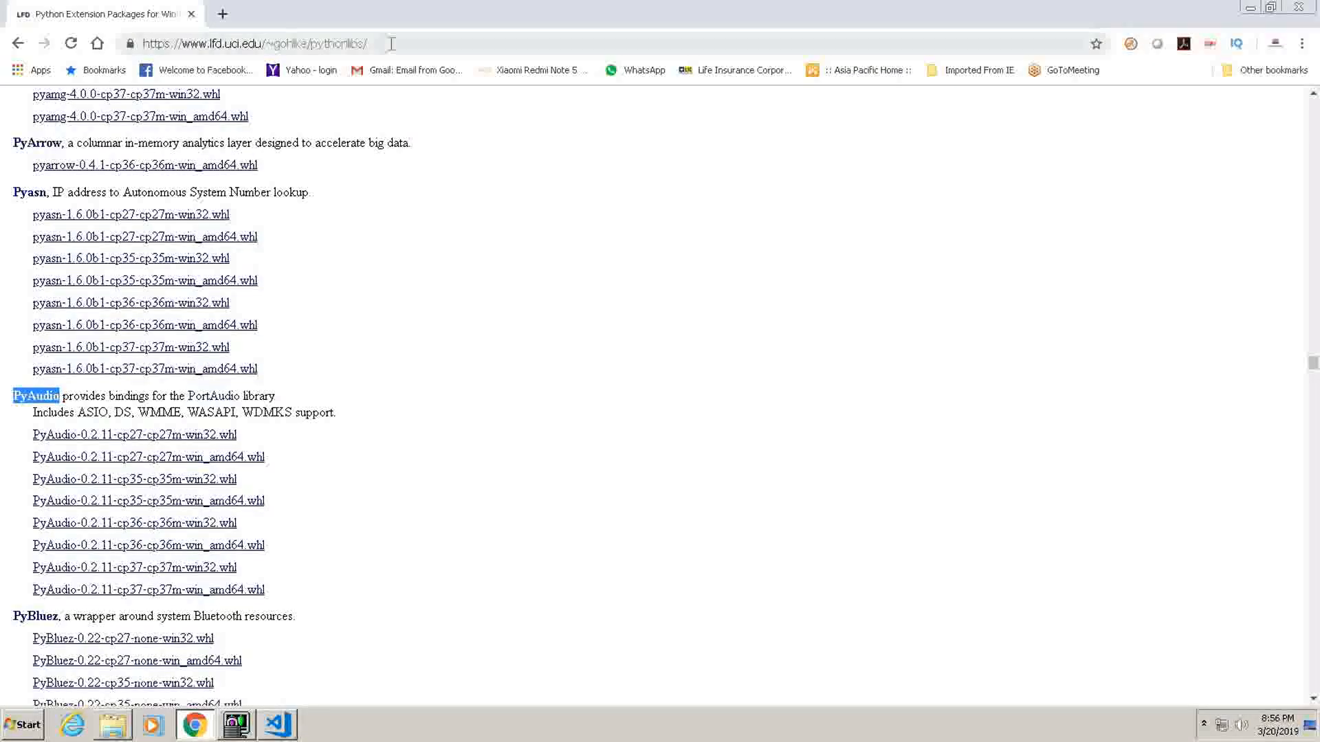
left_click(253, 43)
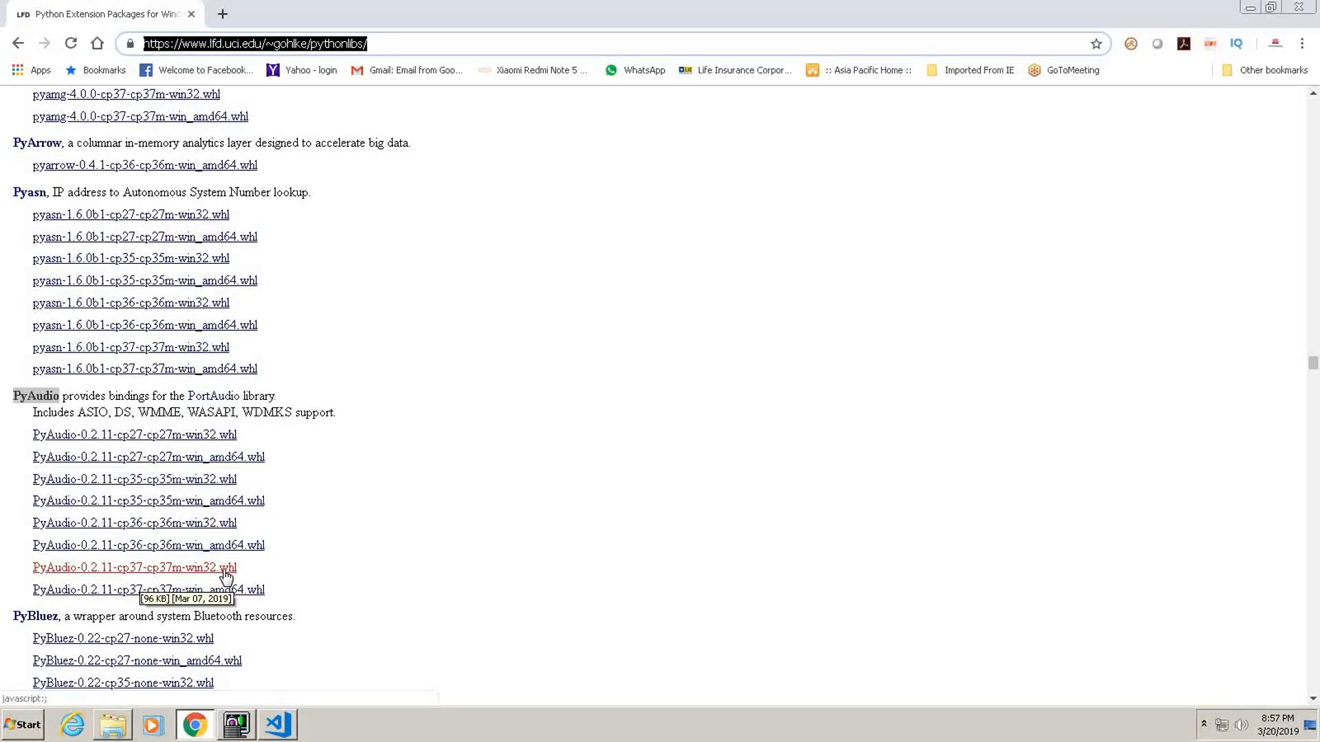
mouse_move(154, 678)
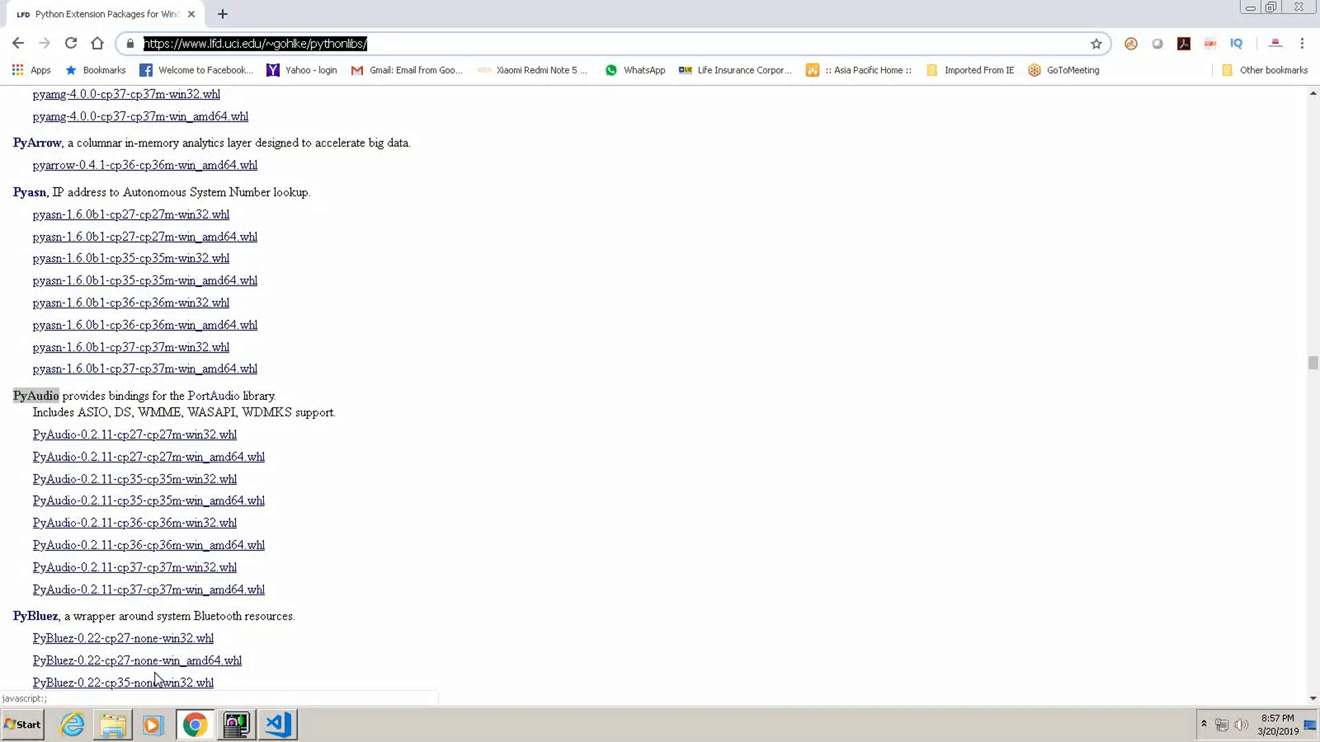
right_click(112, 724)
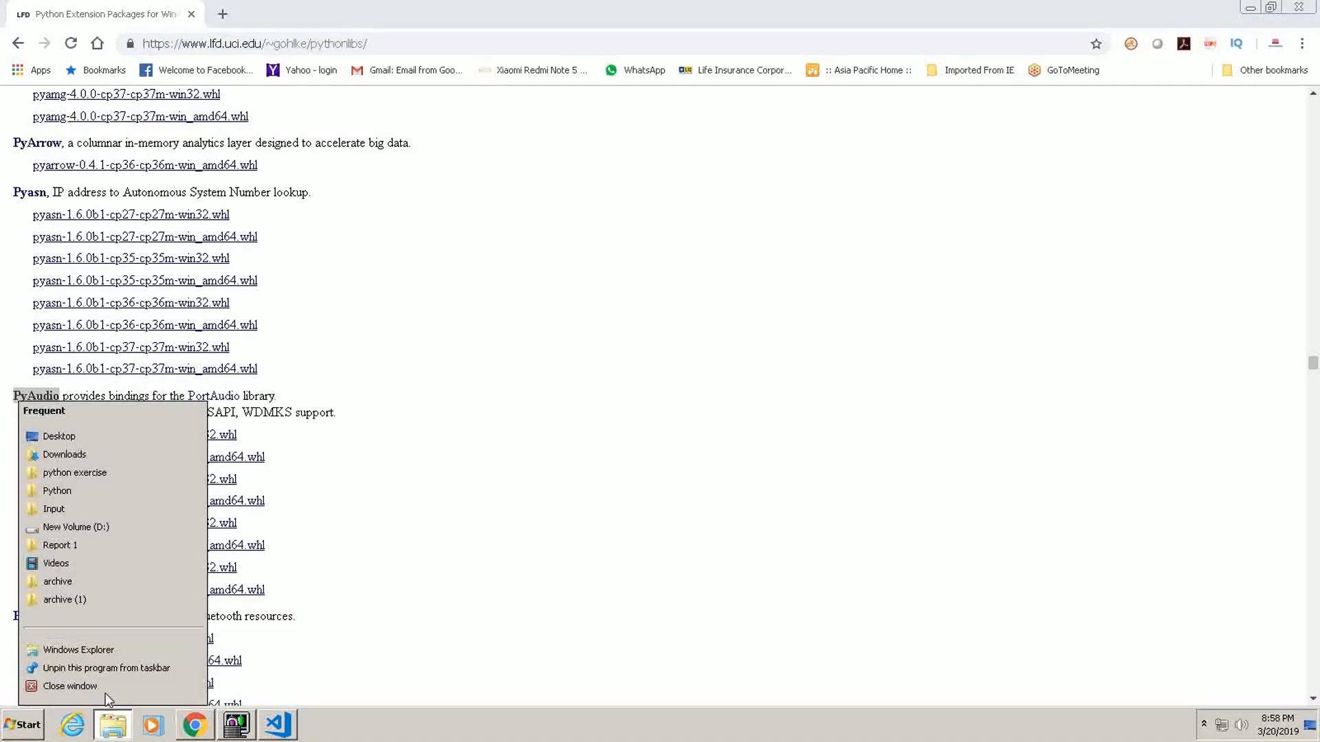
Browse from Computer through C:\Users and the admin profile into the AppData folder.
left_click(23, 724)
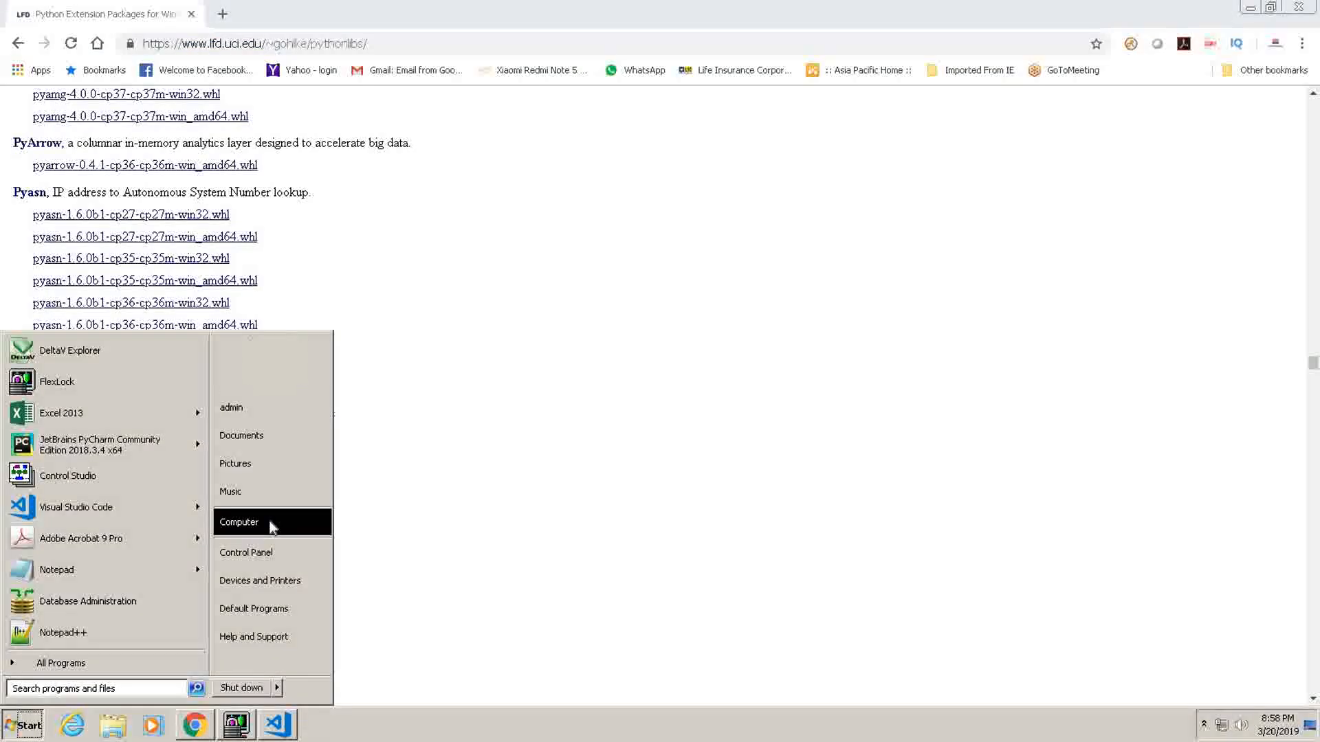
left_click(239, 521)
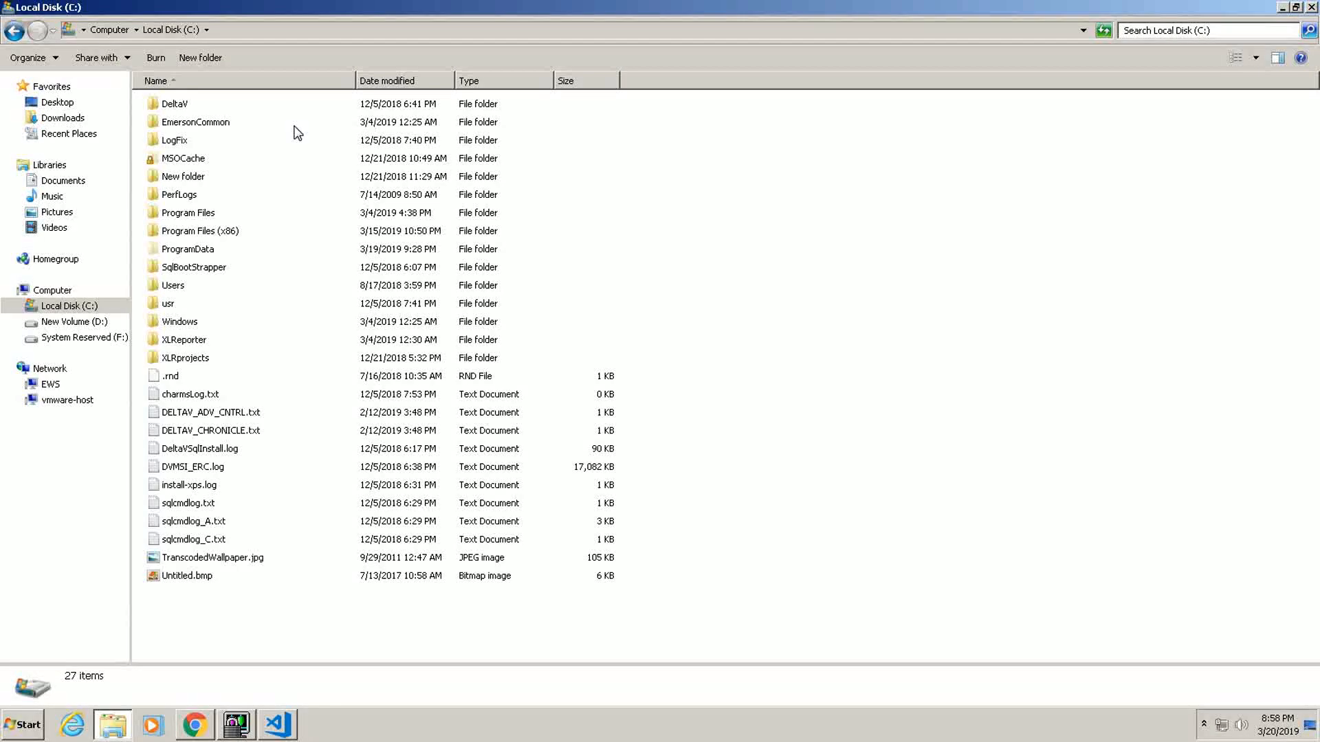
double_click(172, 286)
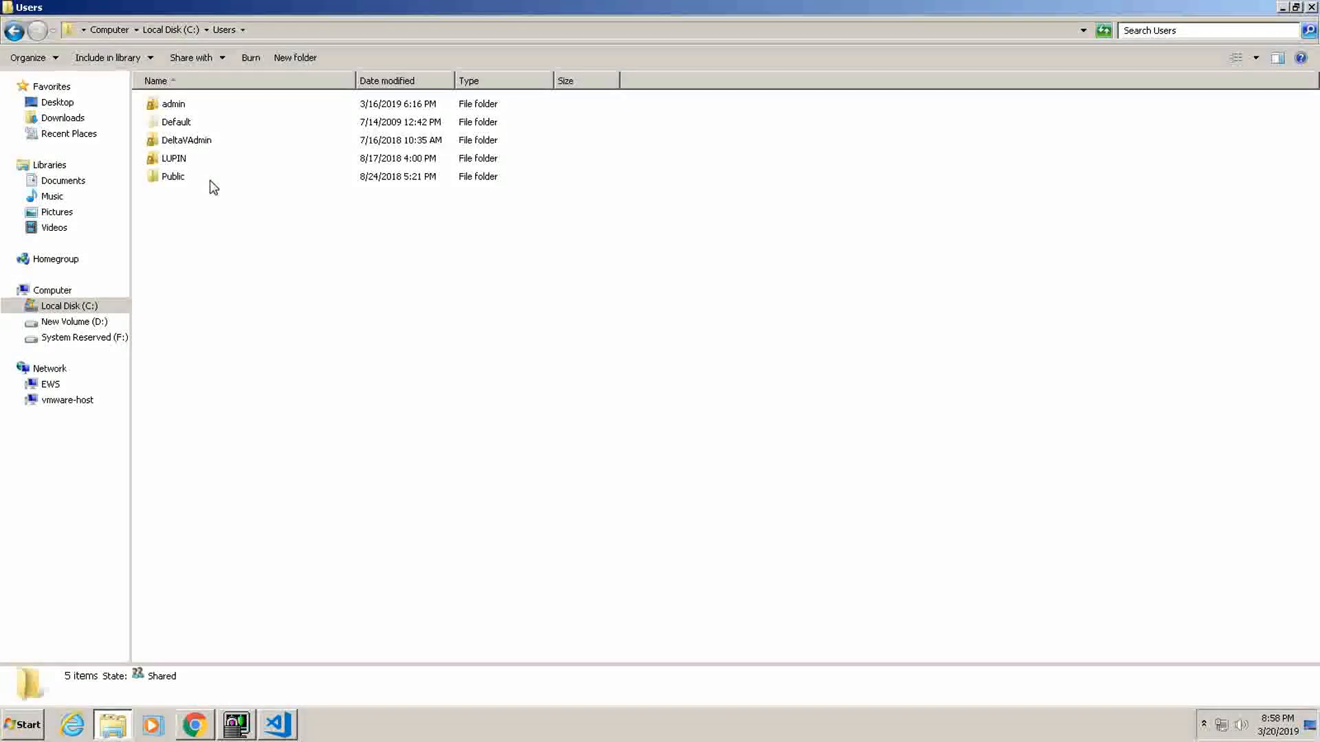
left_click(173, 176)
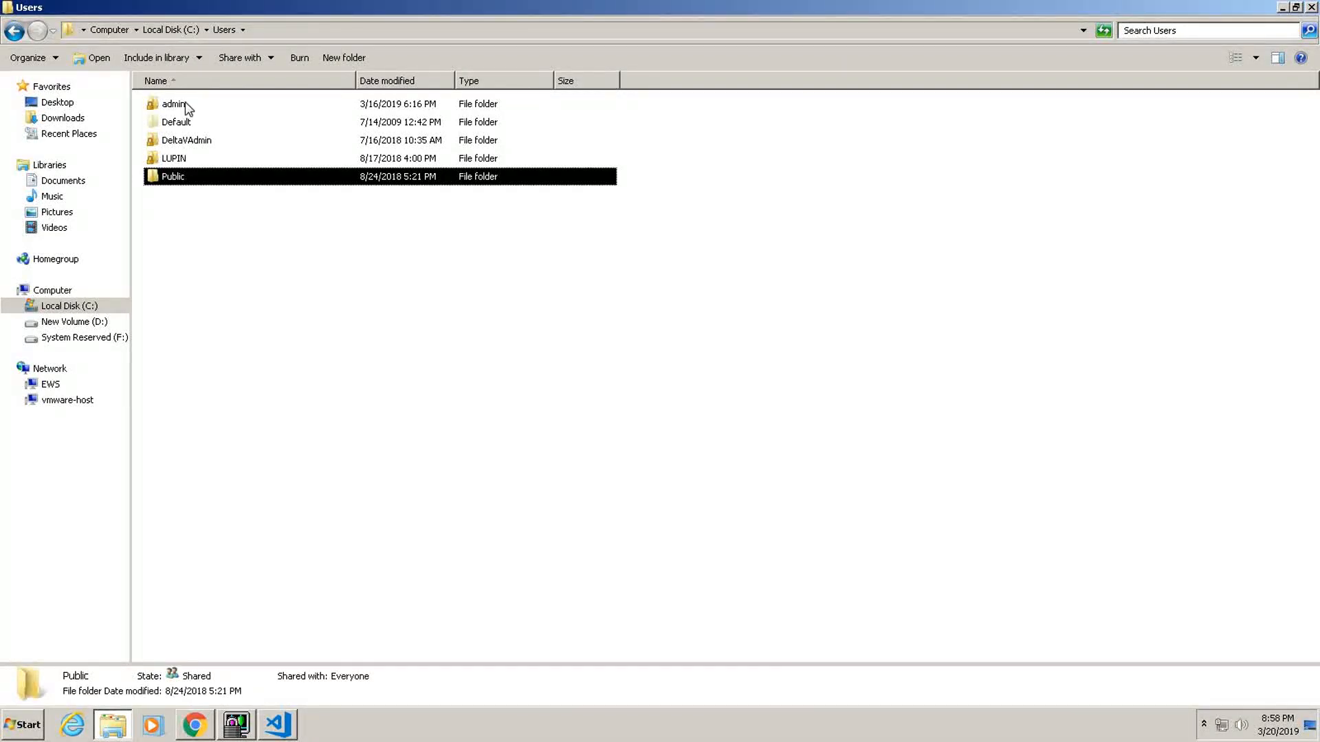
left_click(174, 104)
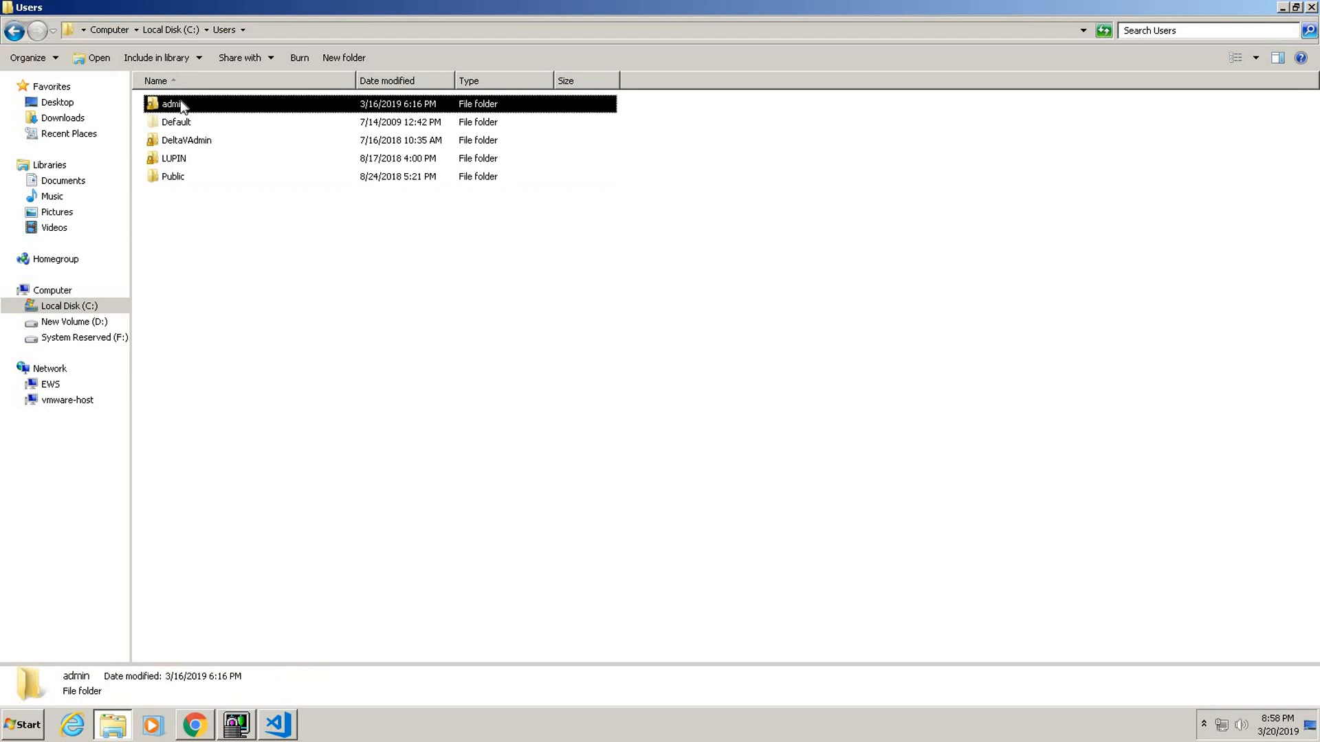
double_click(173, 103)
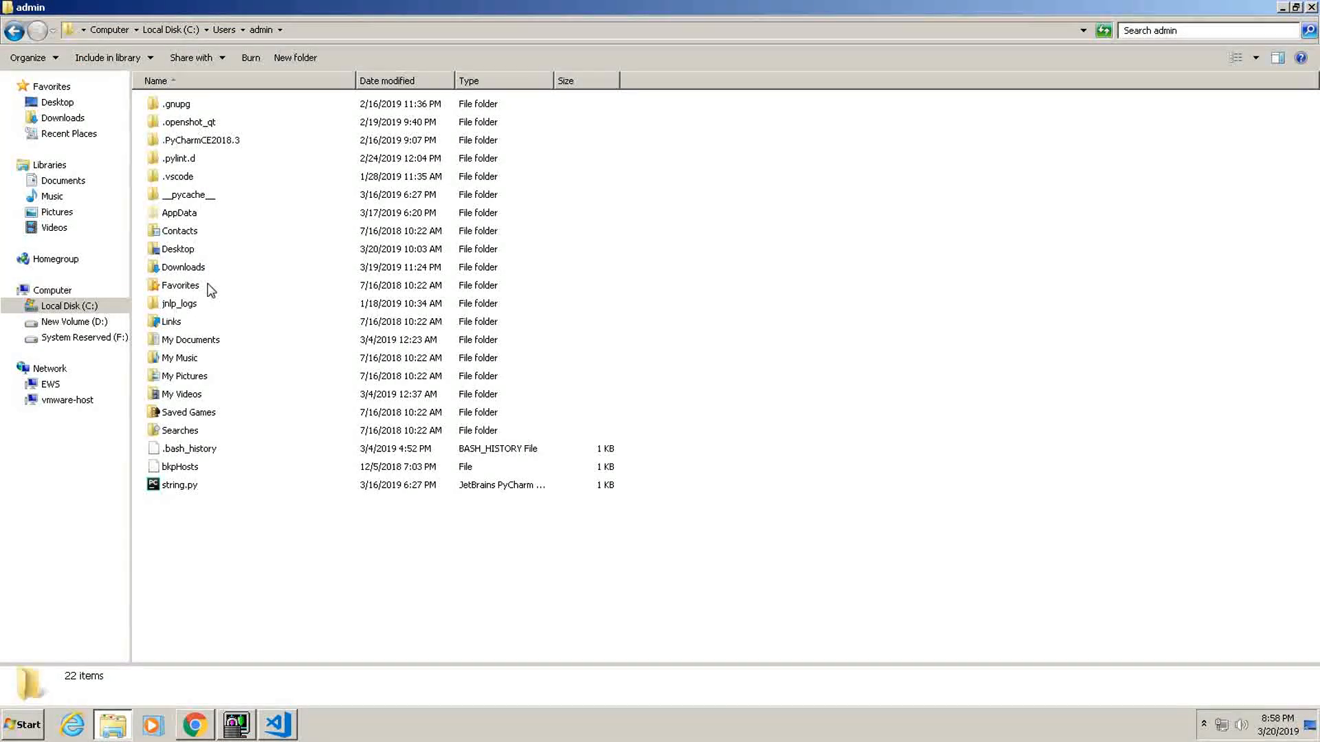
mouse_move(195, 385)
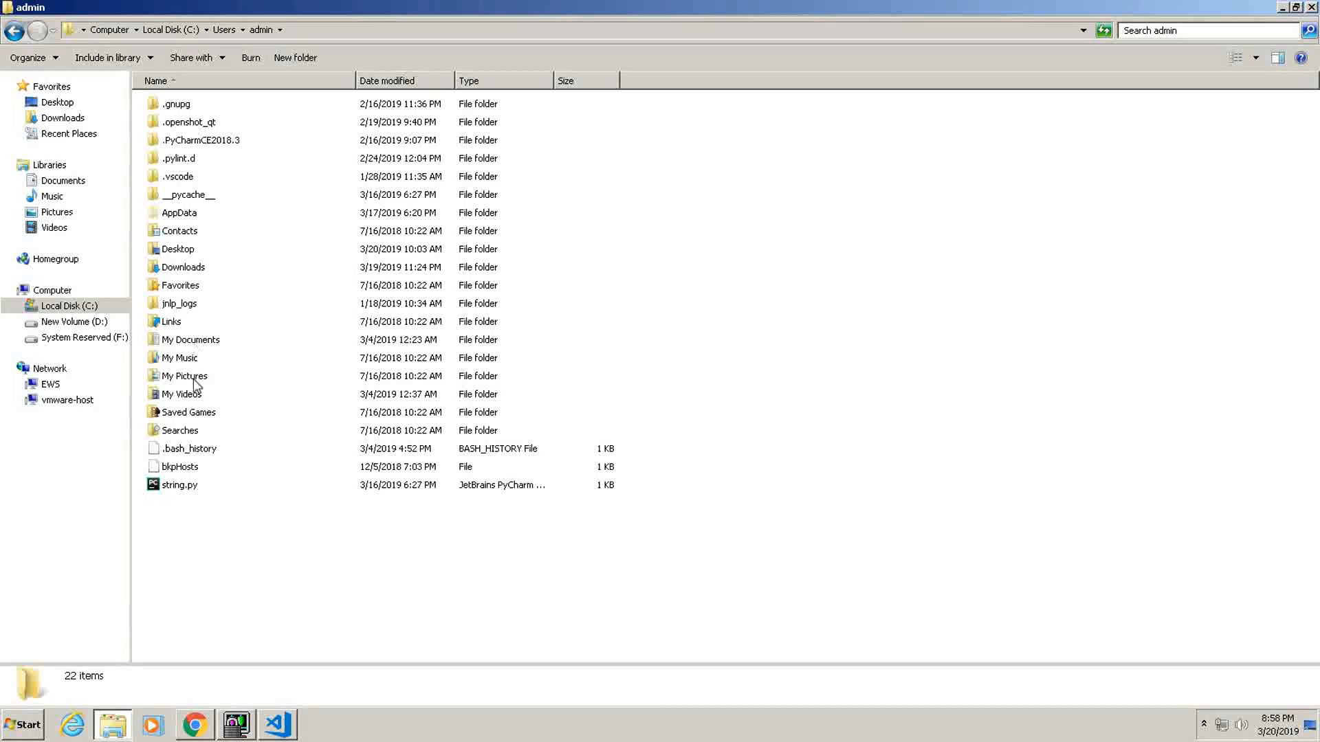
mouse_move(194, 221)
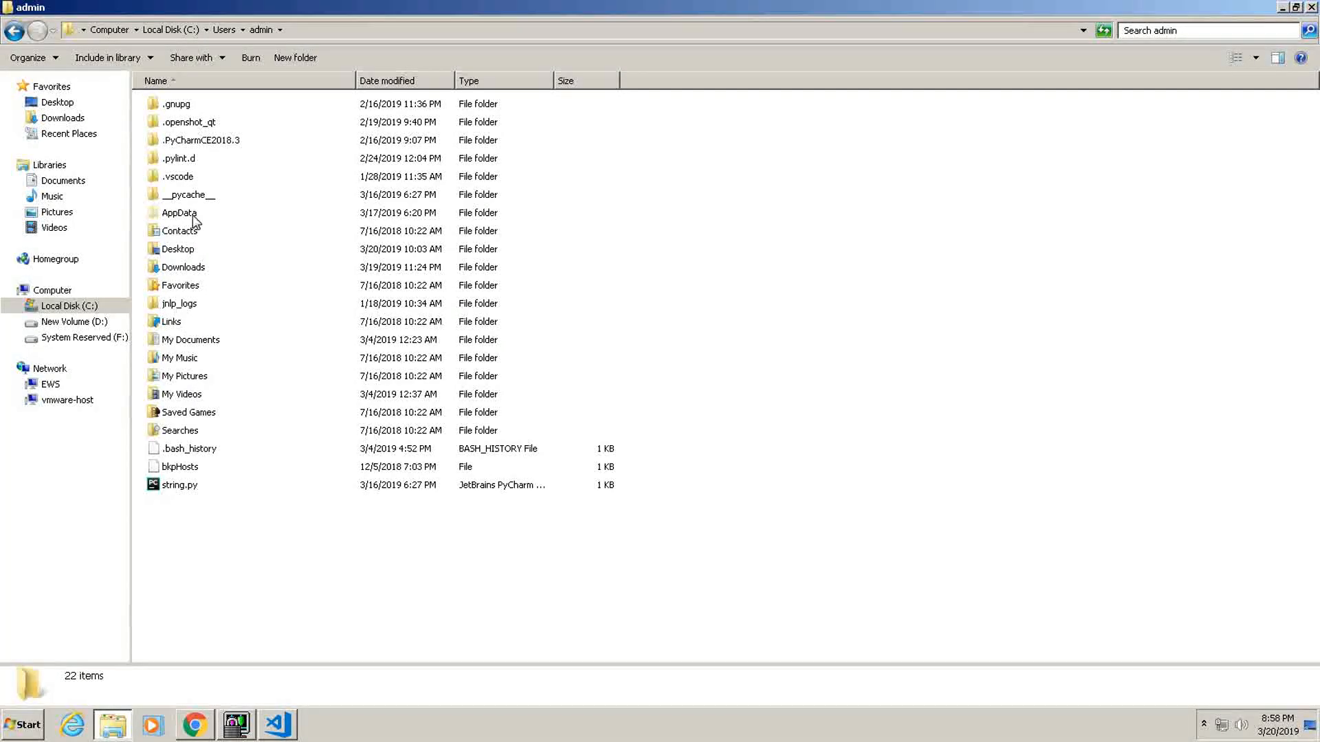
double_click(179, 213)
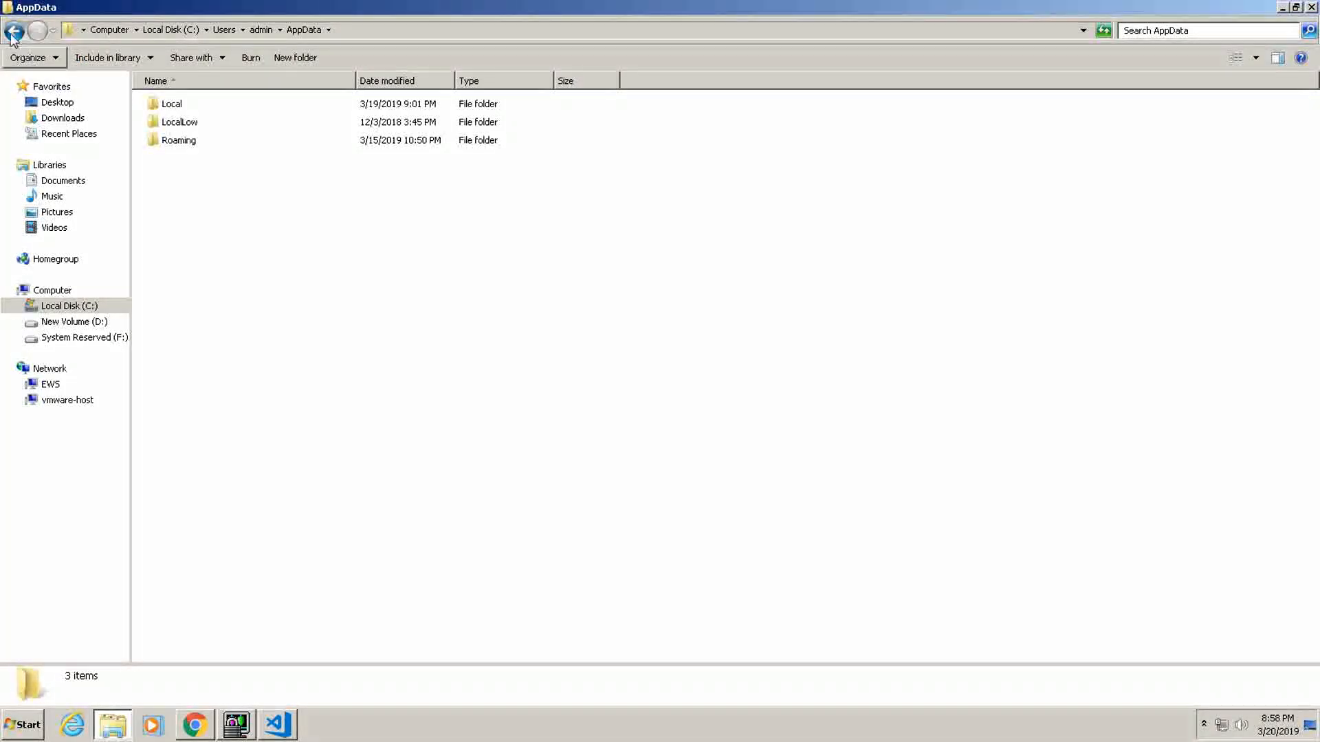
Review Explorer's Folder and search options, then open the Local folder under AppData.
left_click(15, 30)
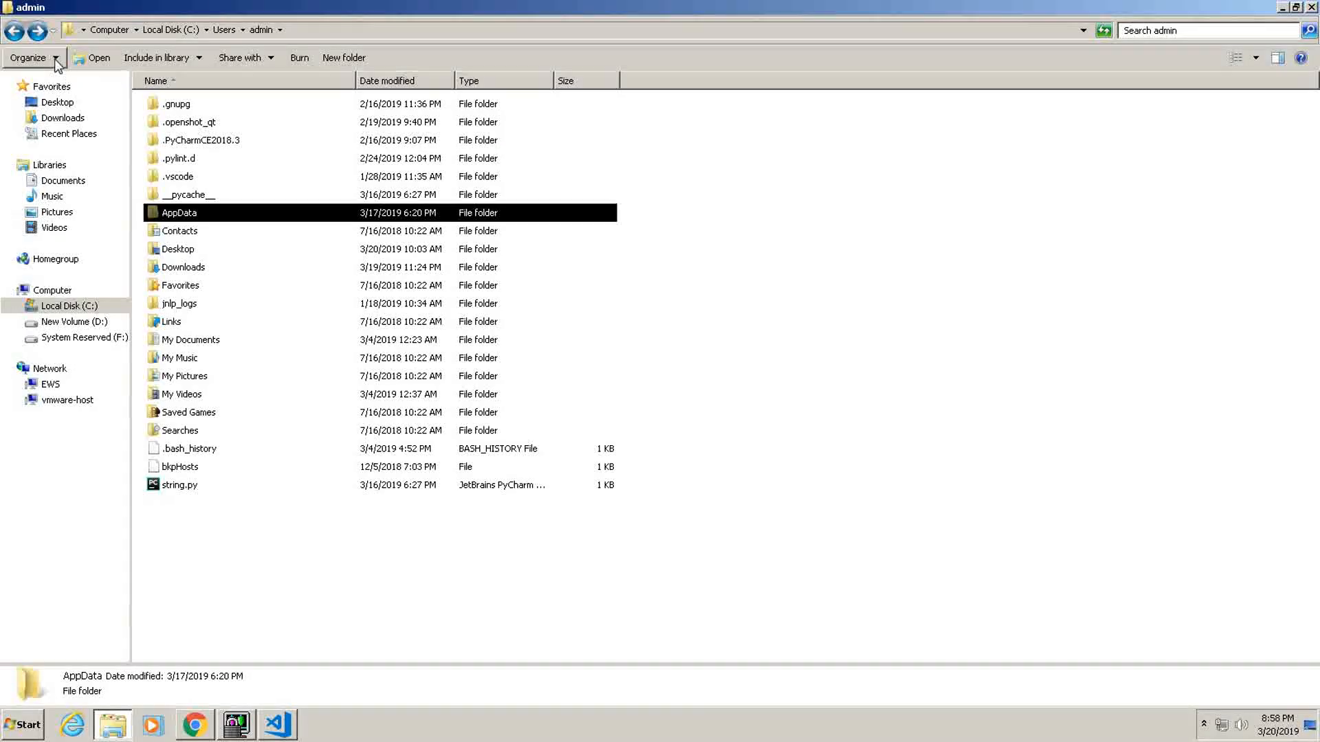
left_click(29, 58)
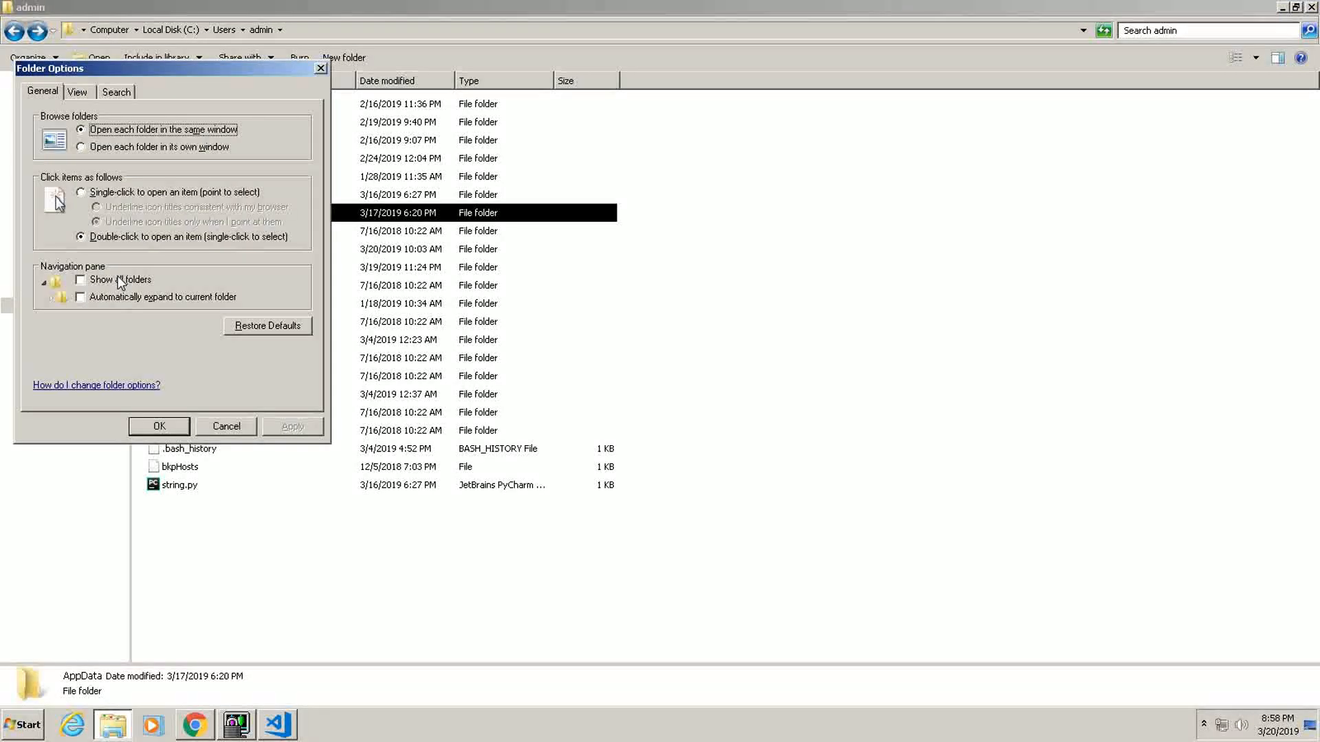
left_click(76, 92)
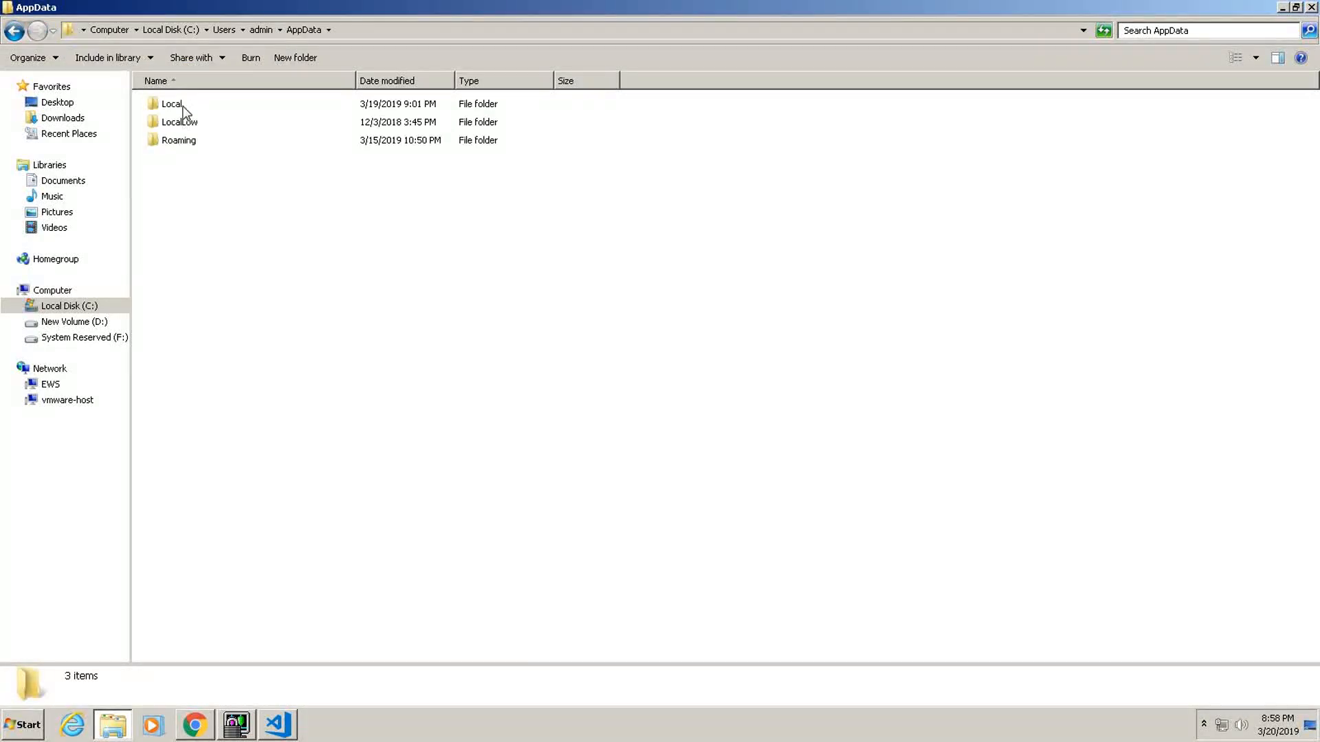
double_click(172, 104)
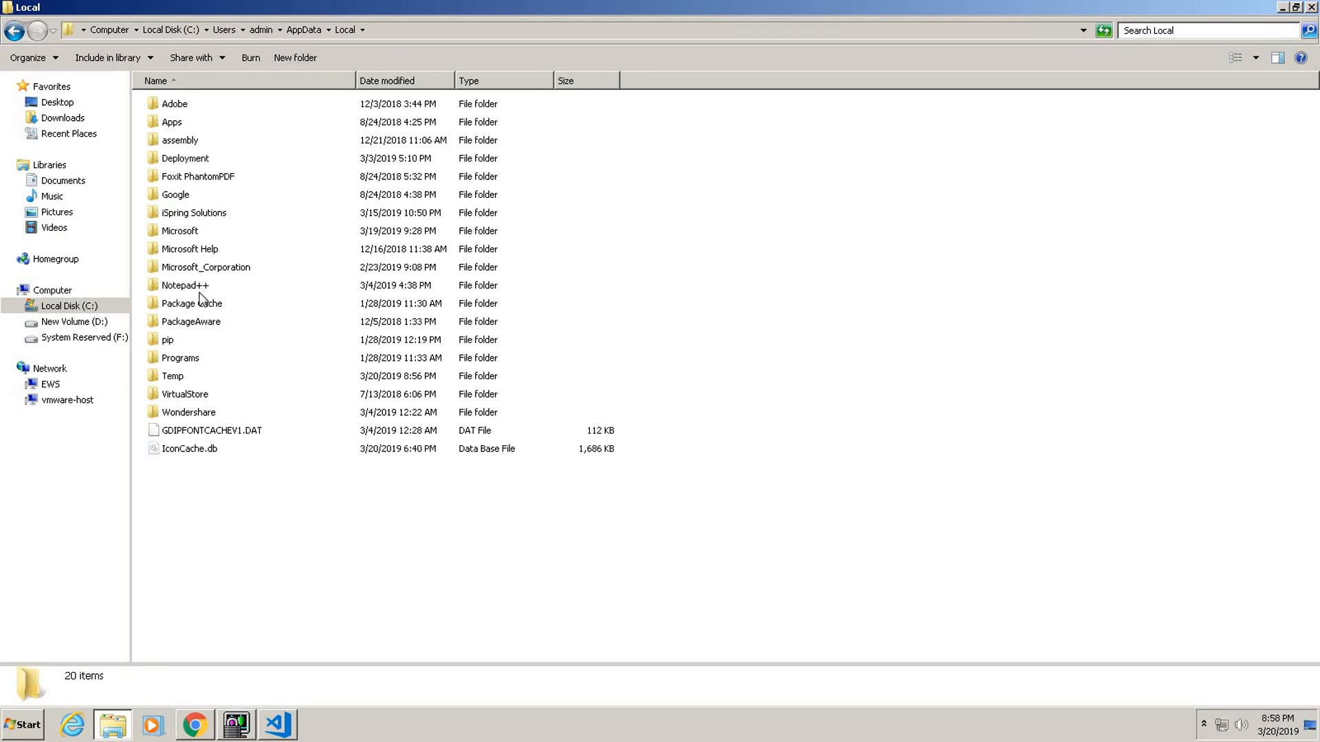
Open Programs > Python > Python37-32 > Scripts and select PyAudio-0.2.11-cp37-cp37m-win32.whl.
double_click(181, 358)
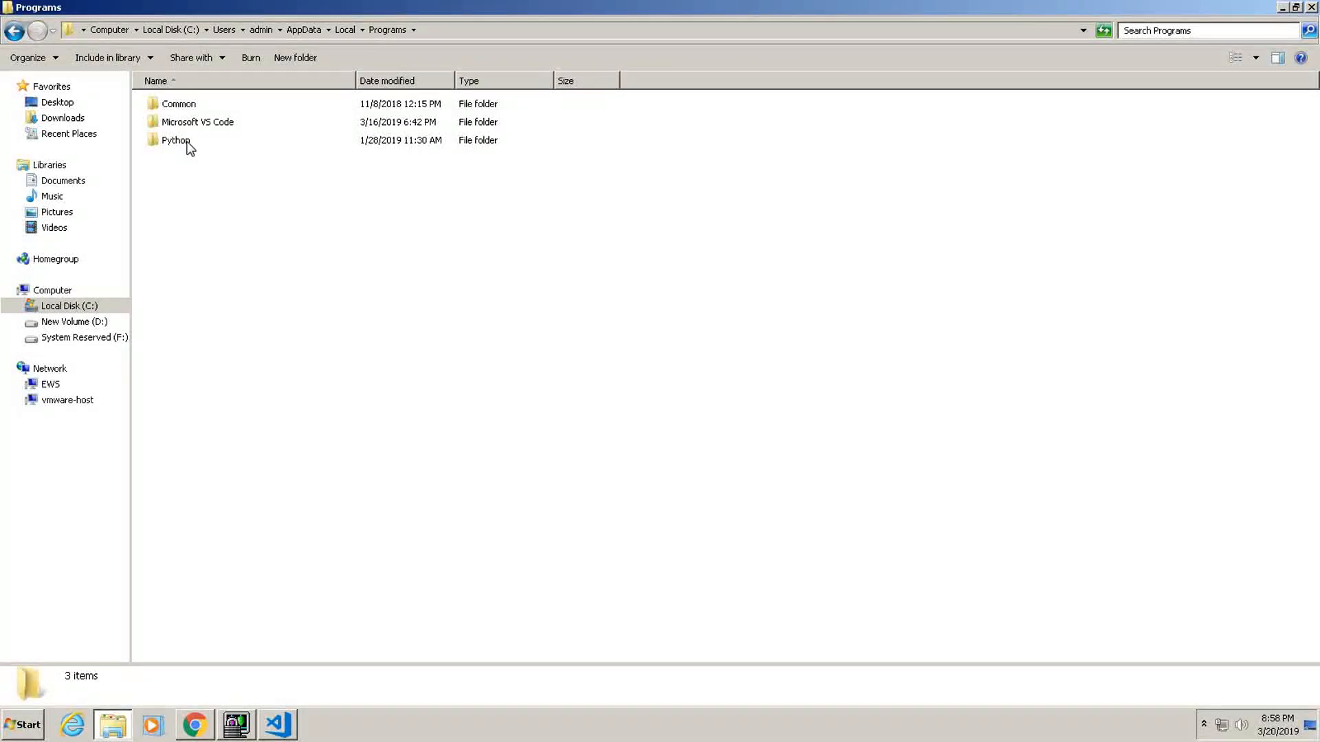
double_click(176, 140)
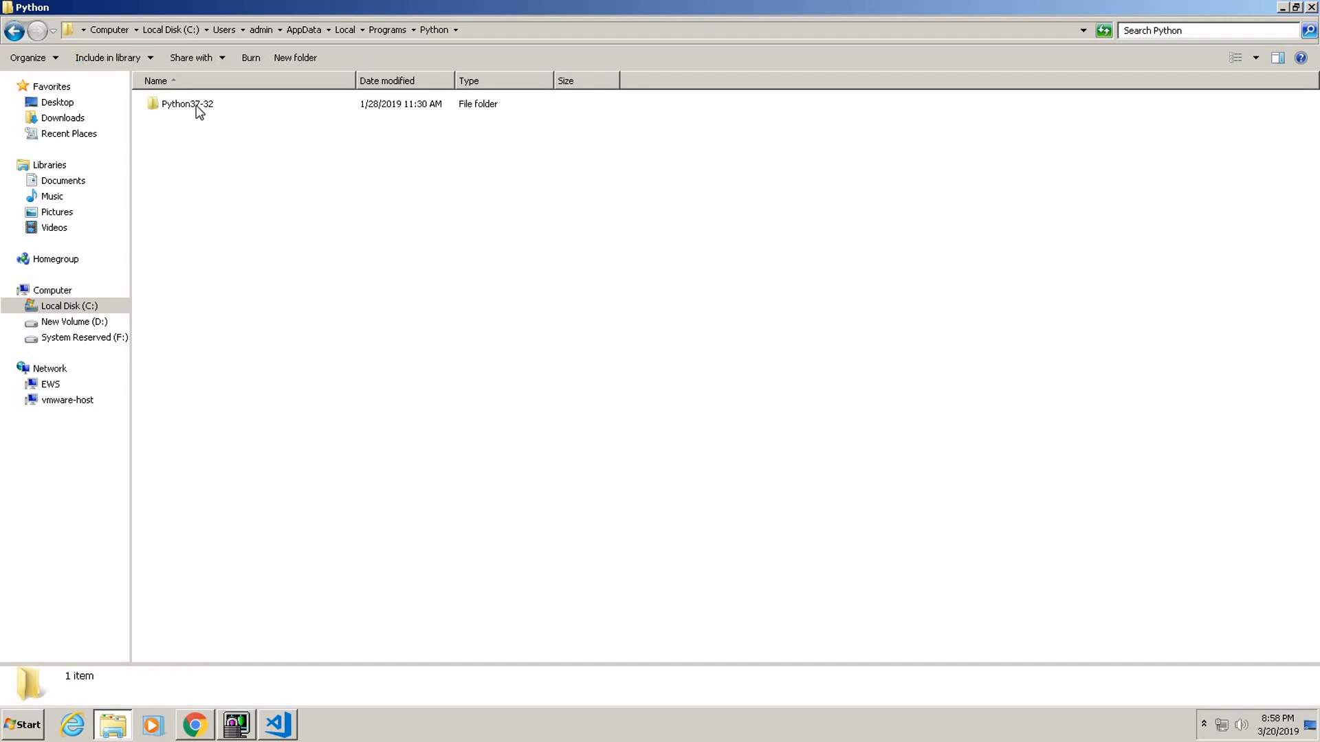
double_click(187, 104)
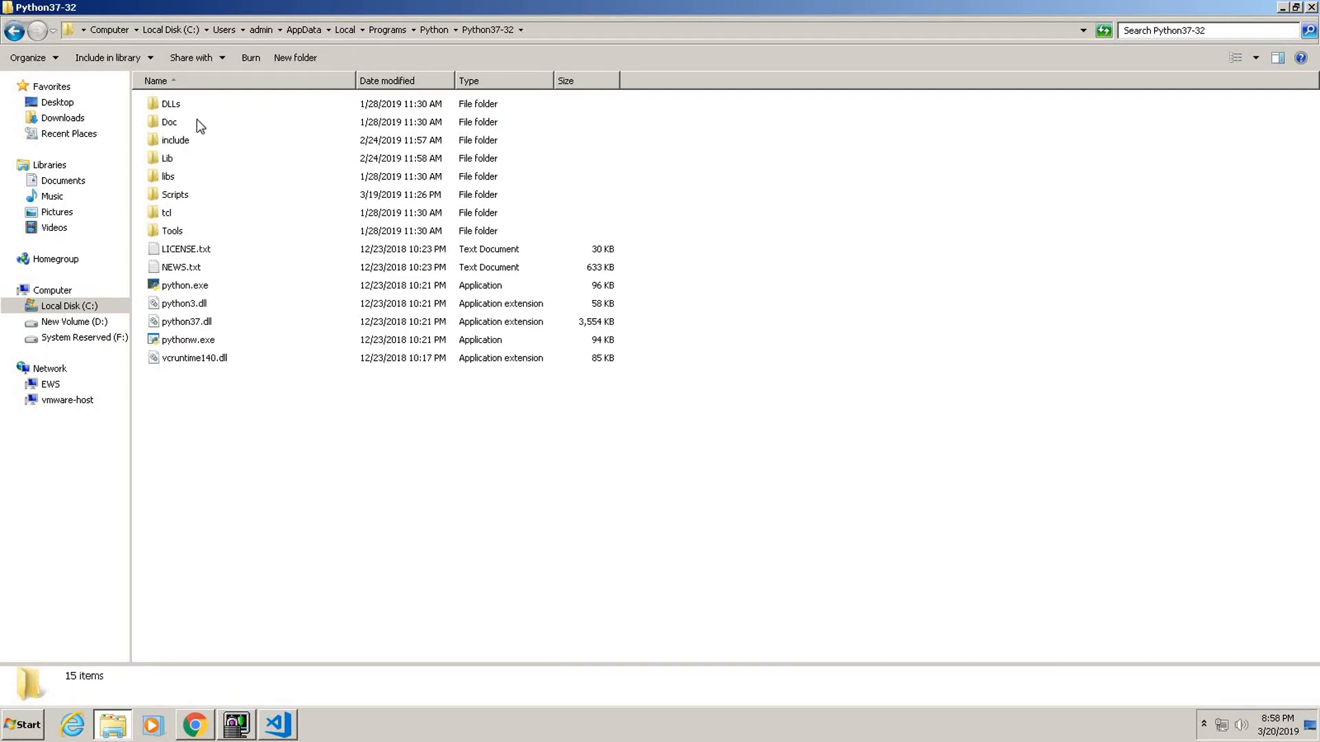
double_click(175, 195)
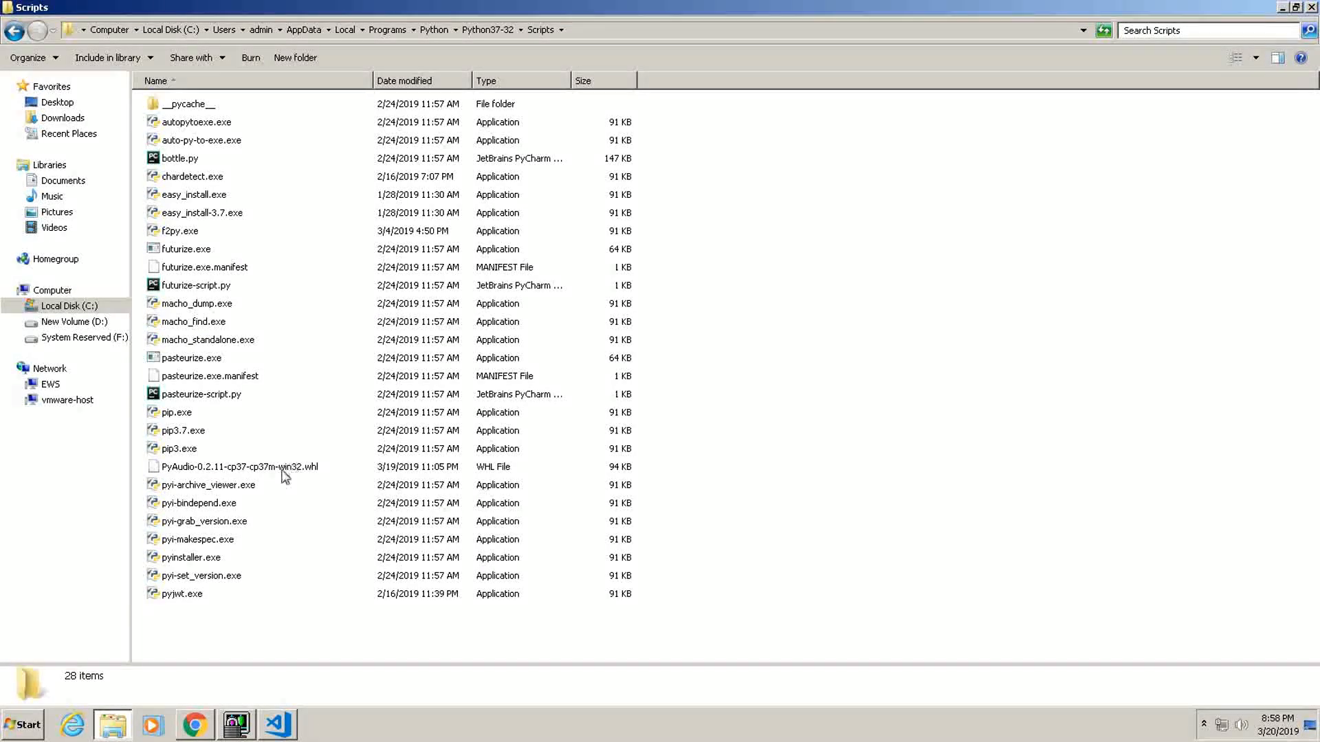
left_click(240, 466)
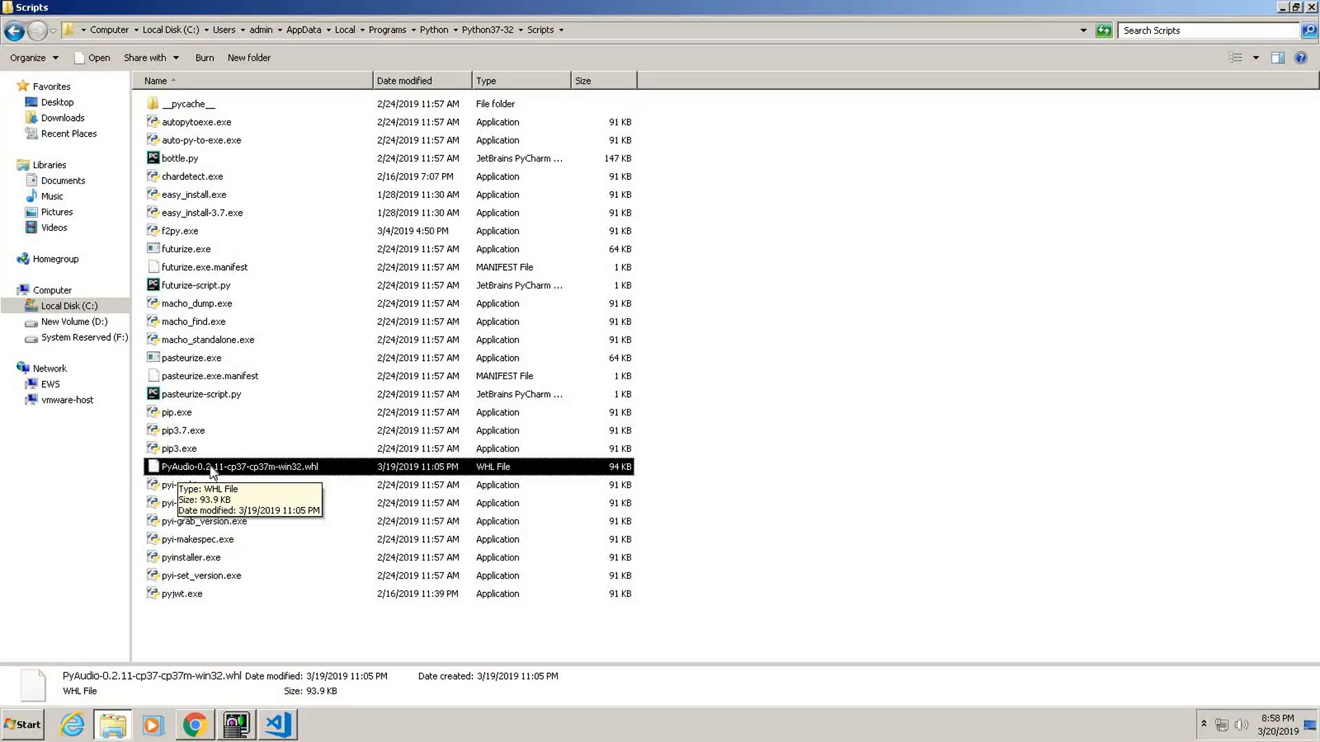
Open a command prompt at the Scripts folder and attempt 'pip install' with pasted text.
left_click(589, 31)
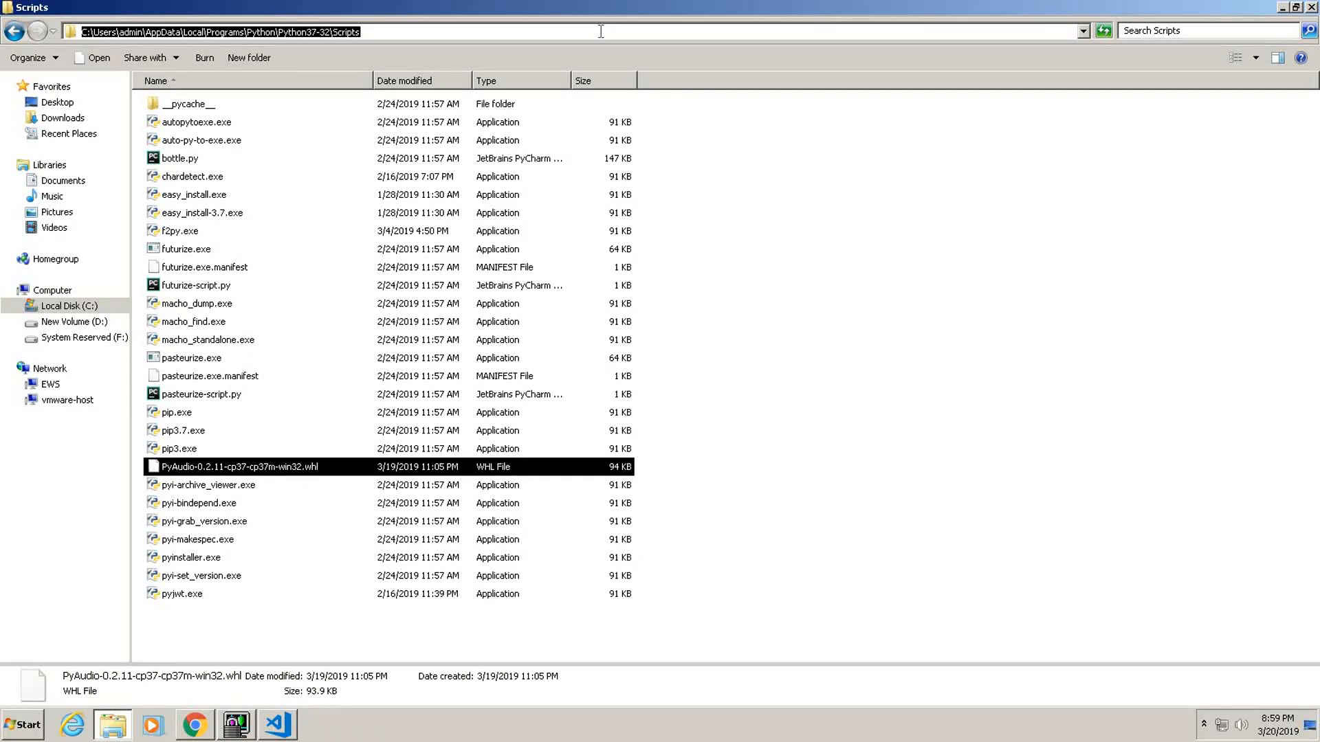
type("cmd")
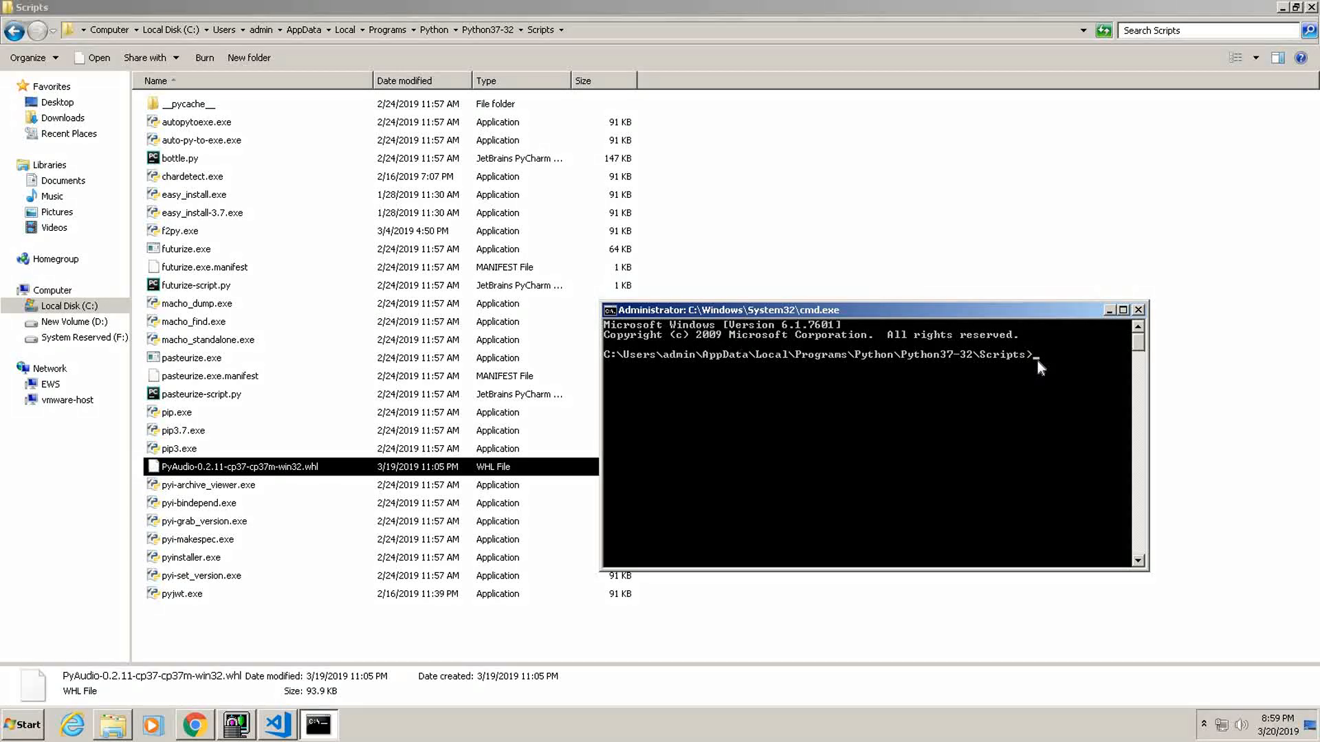
type("pip")
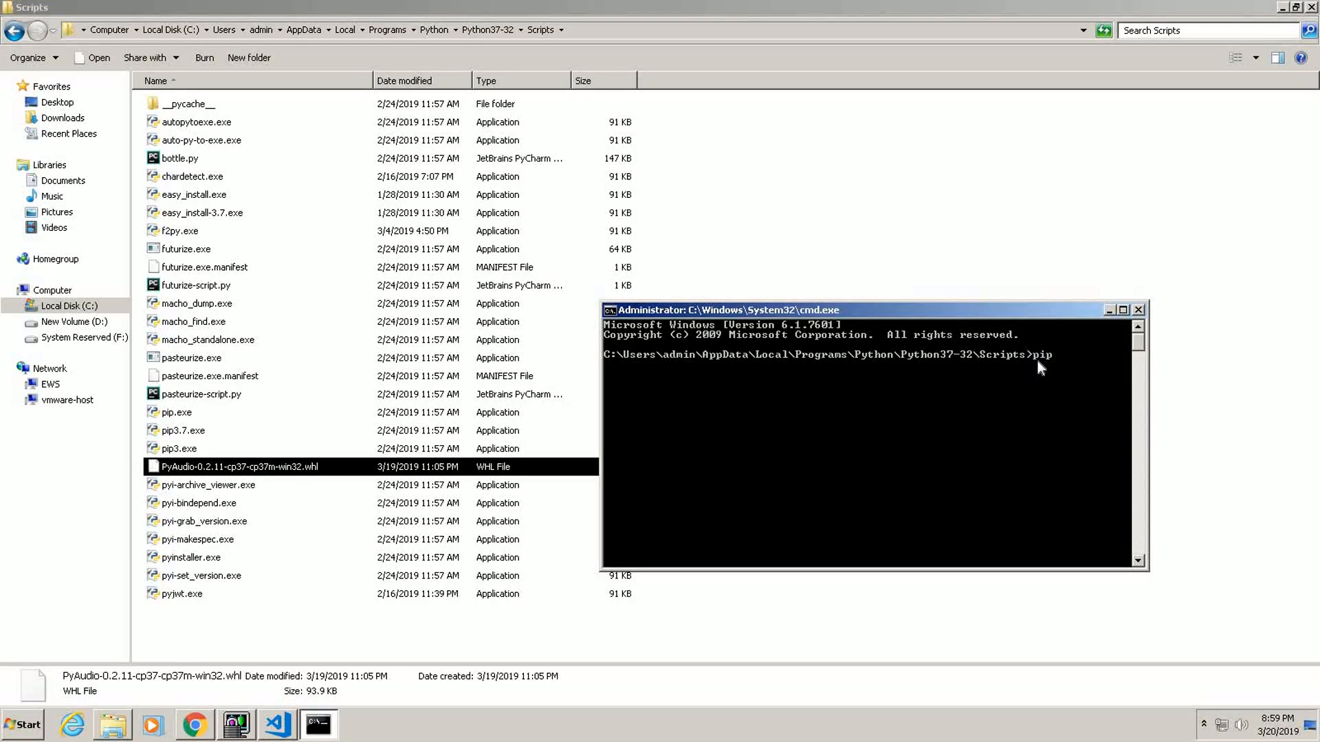
type("insta")
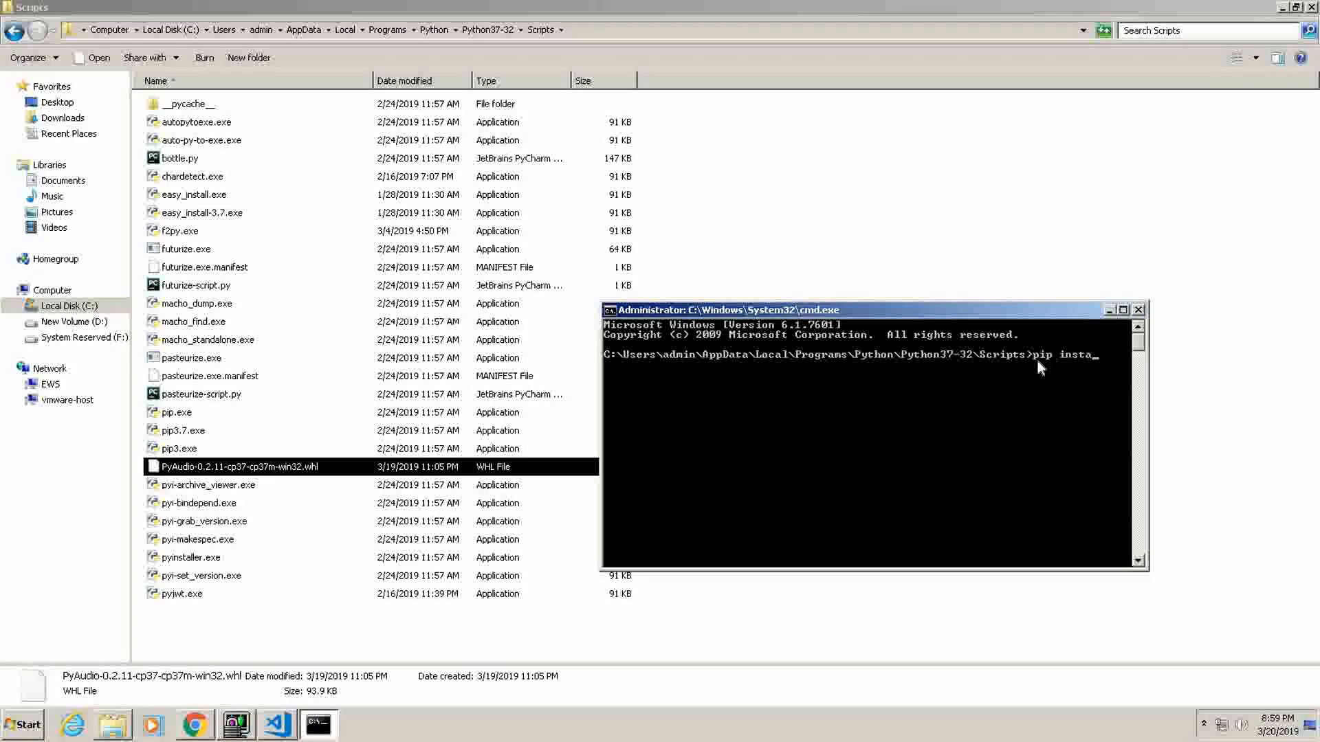
type("install")
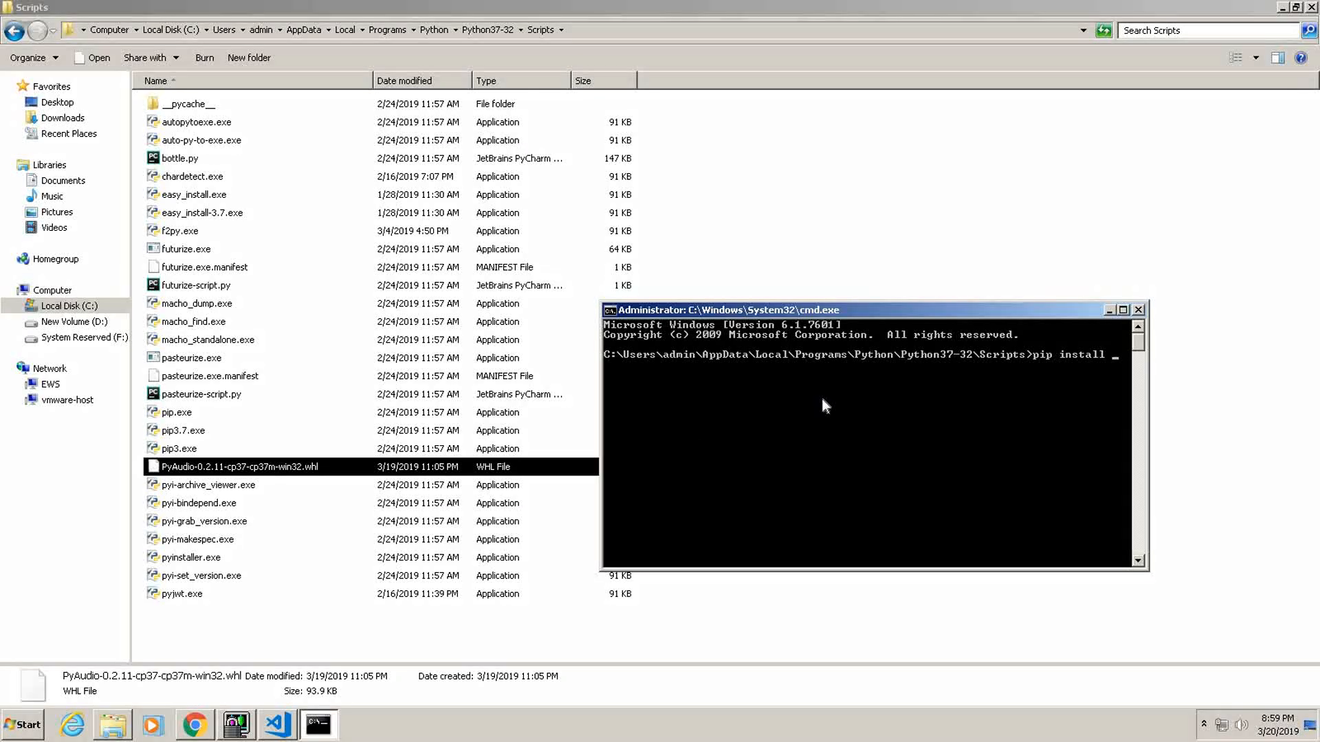
mouse_move(297, 472)
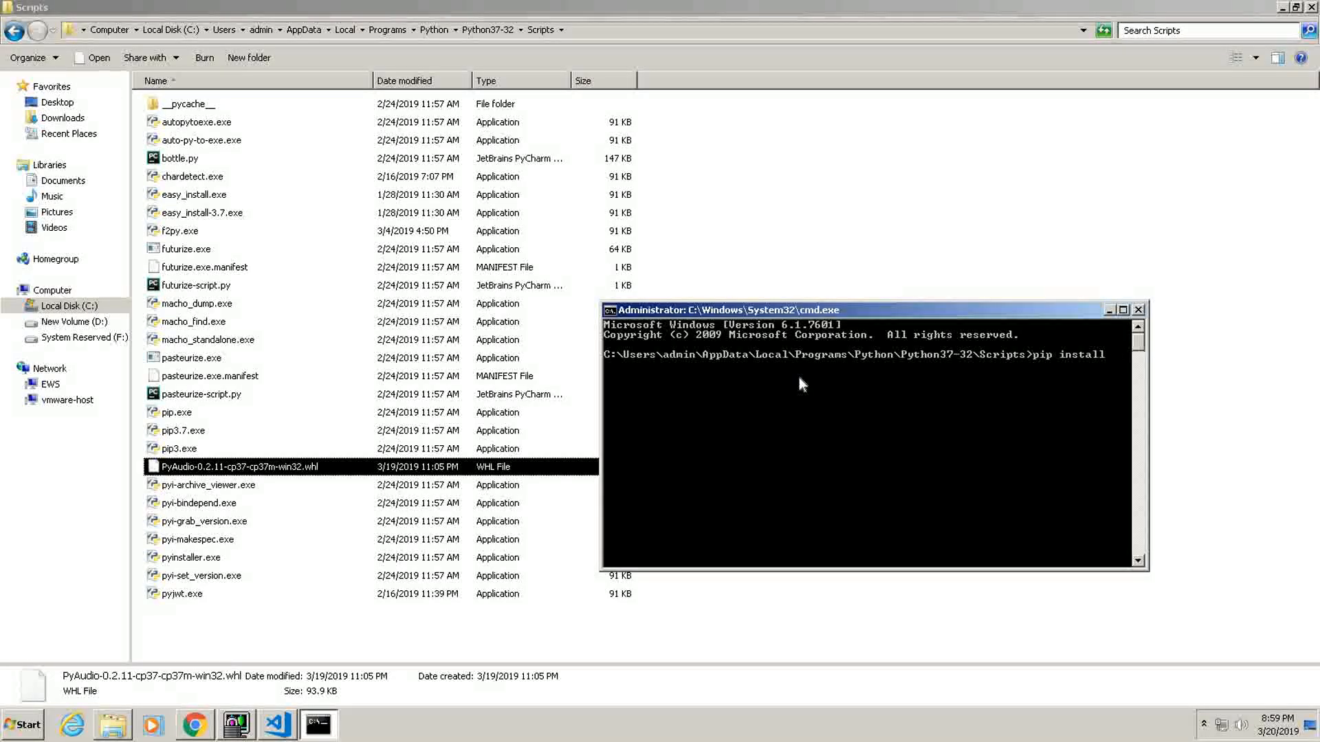
mouse_move(838, 428)
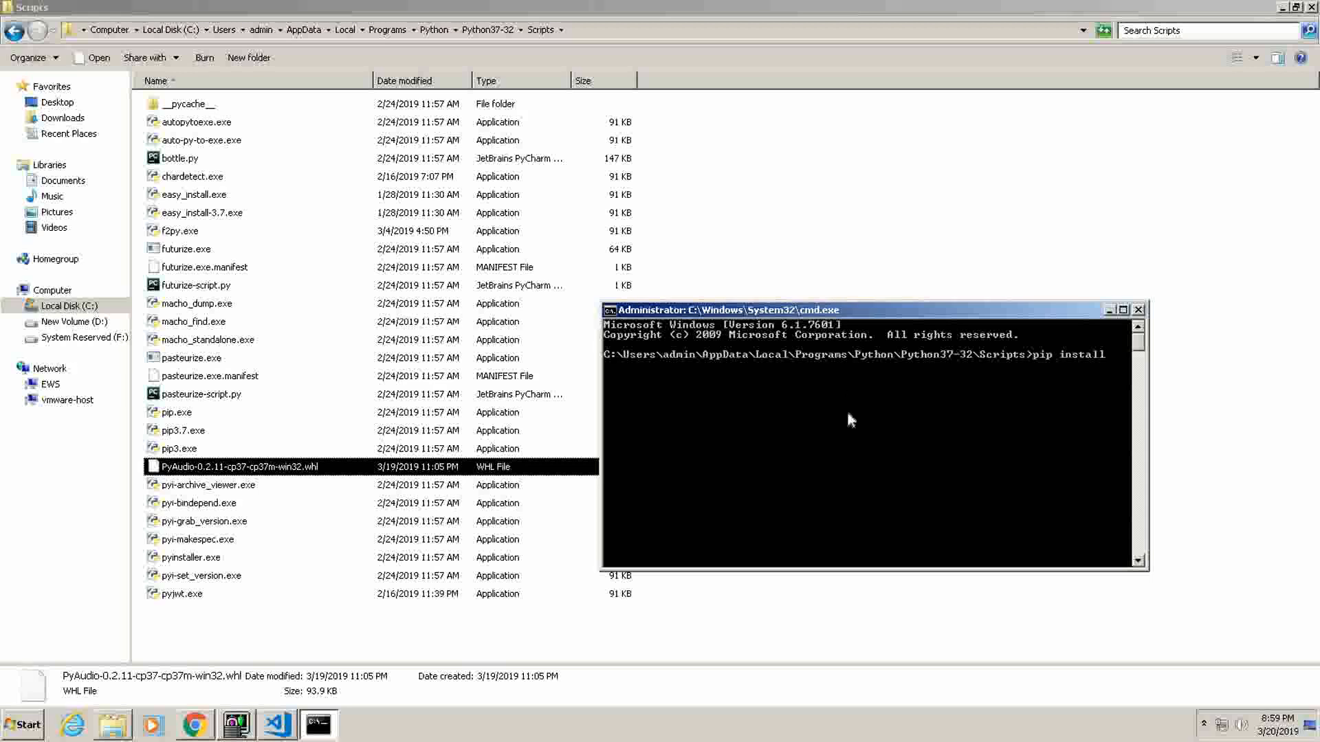
type("Microsoft Windows [Version 6.1.7601]")
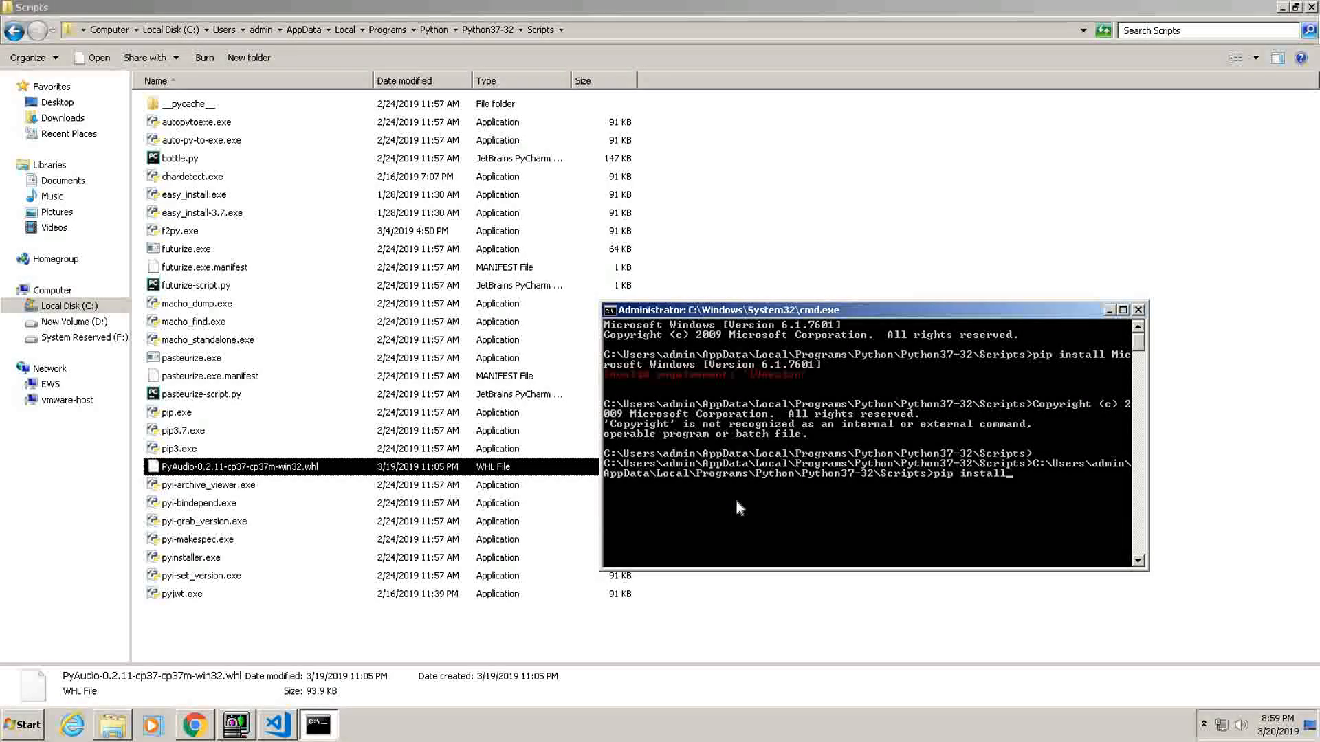
mouse_move(790, 494)
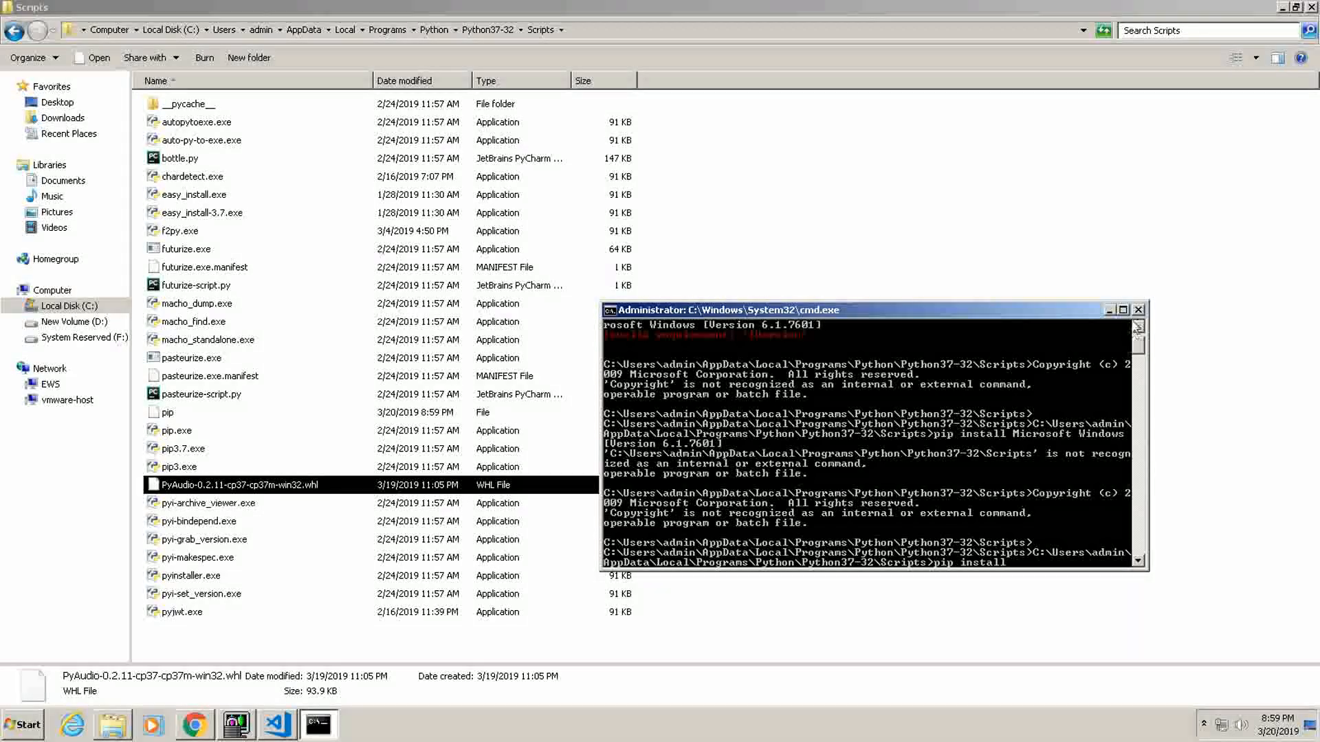
Reopen cmd from Scripts, type 'pip install' with pasted text, and close the garbled window.
left_click(1140, 309)
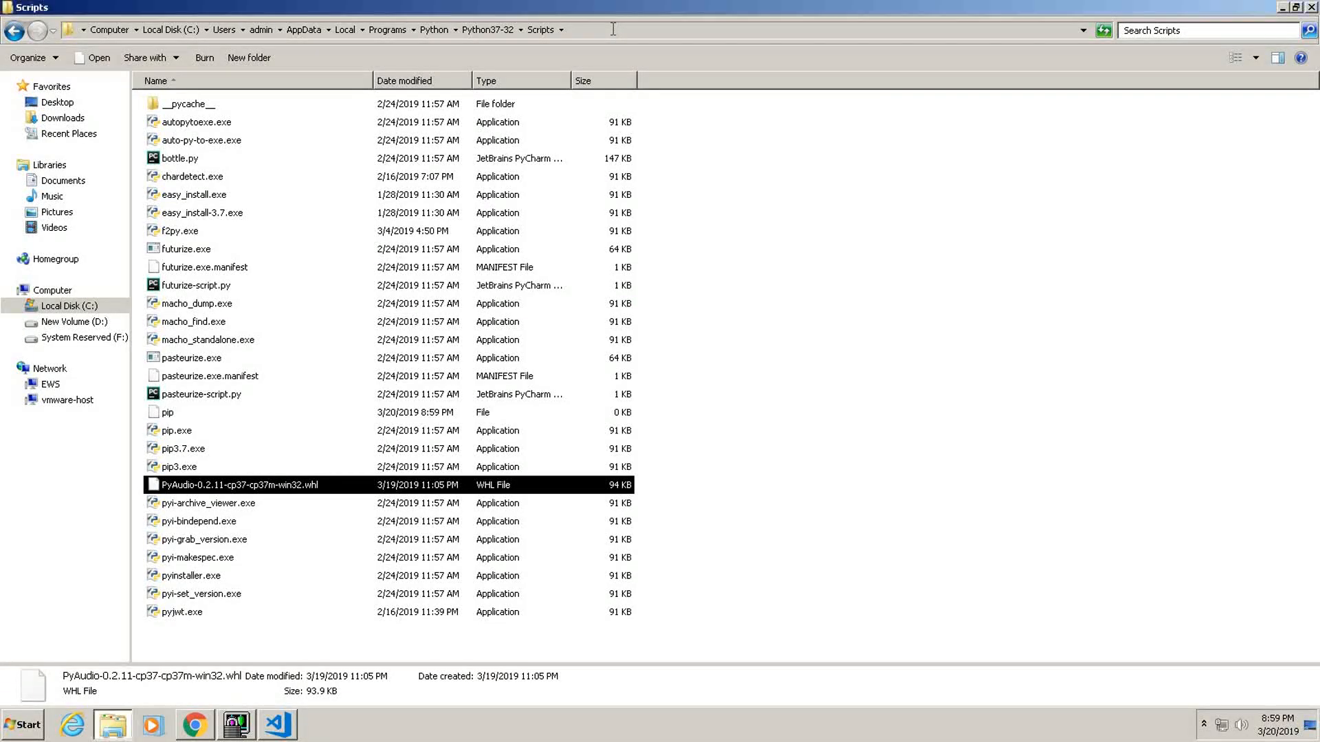
type("cmd")
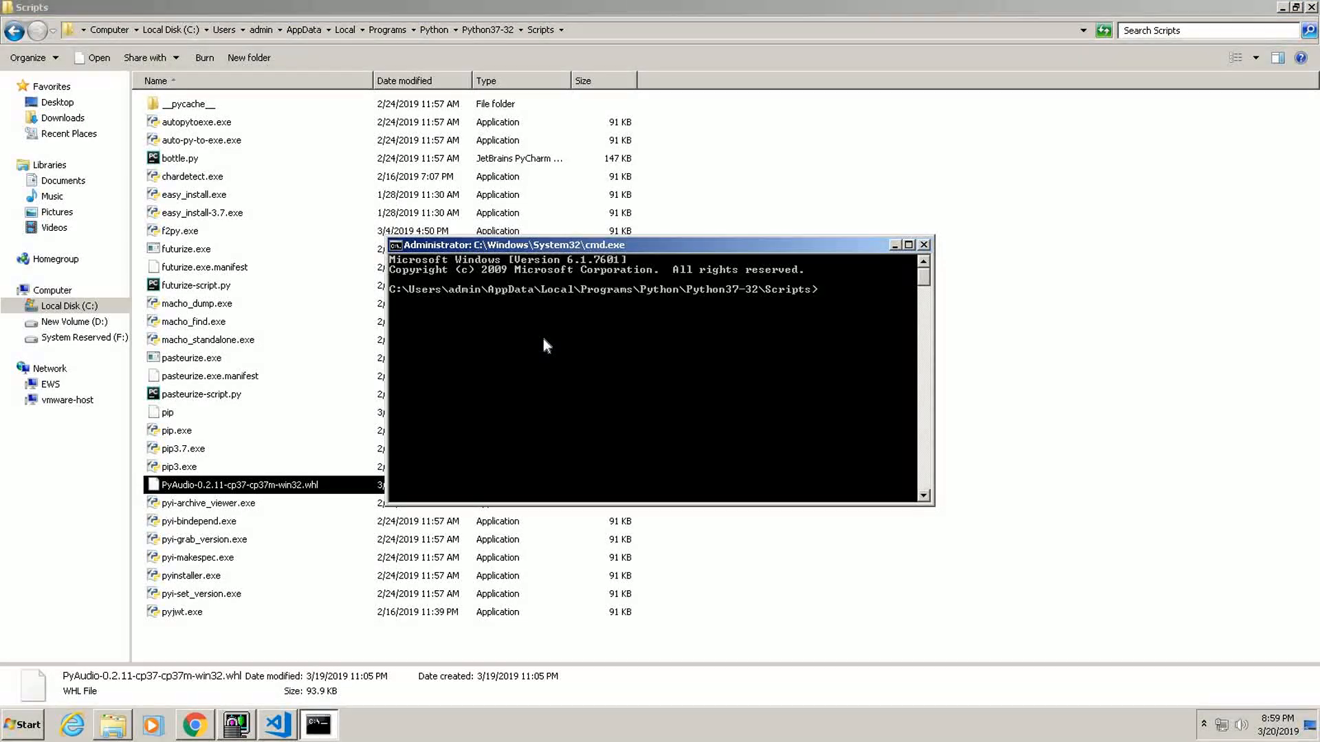
type("pip i")
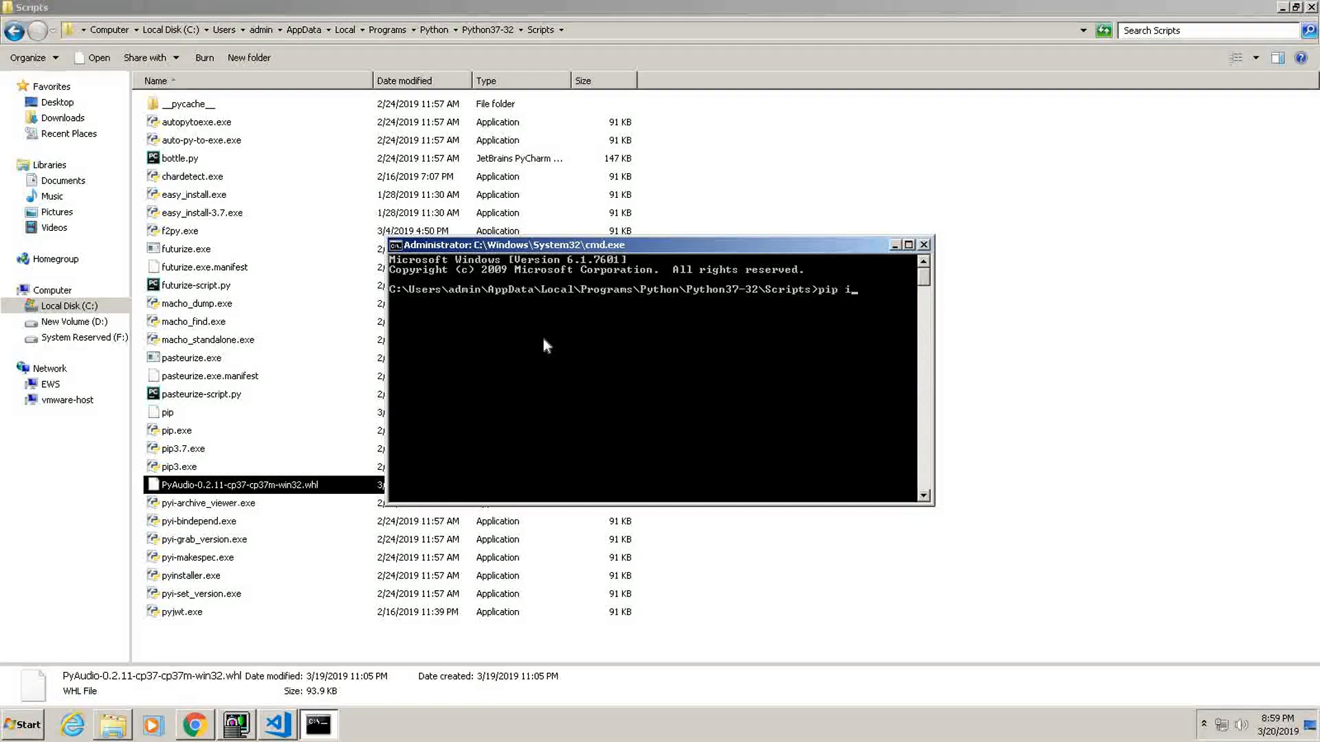
type("nstall")
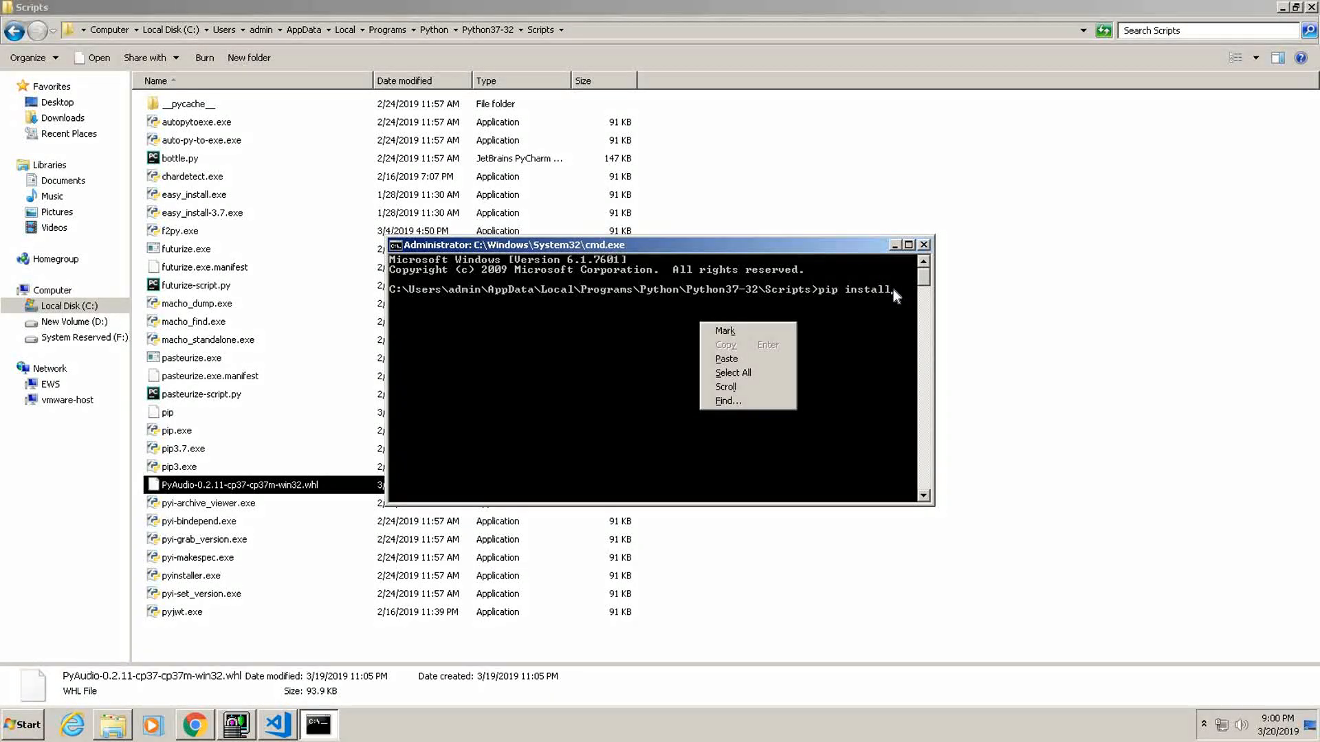
left_click(726, 359)
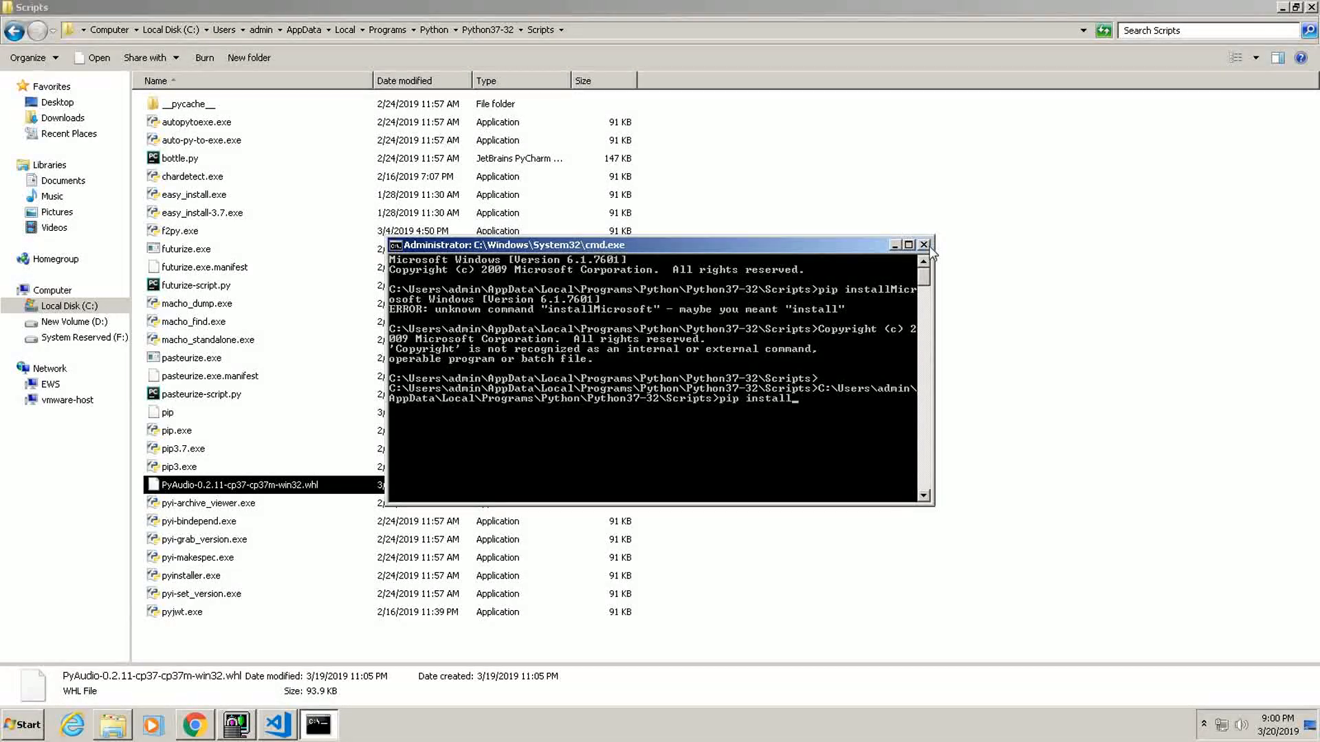
left_click(893, 244)
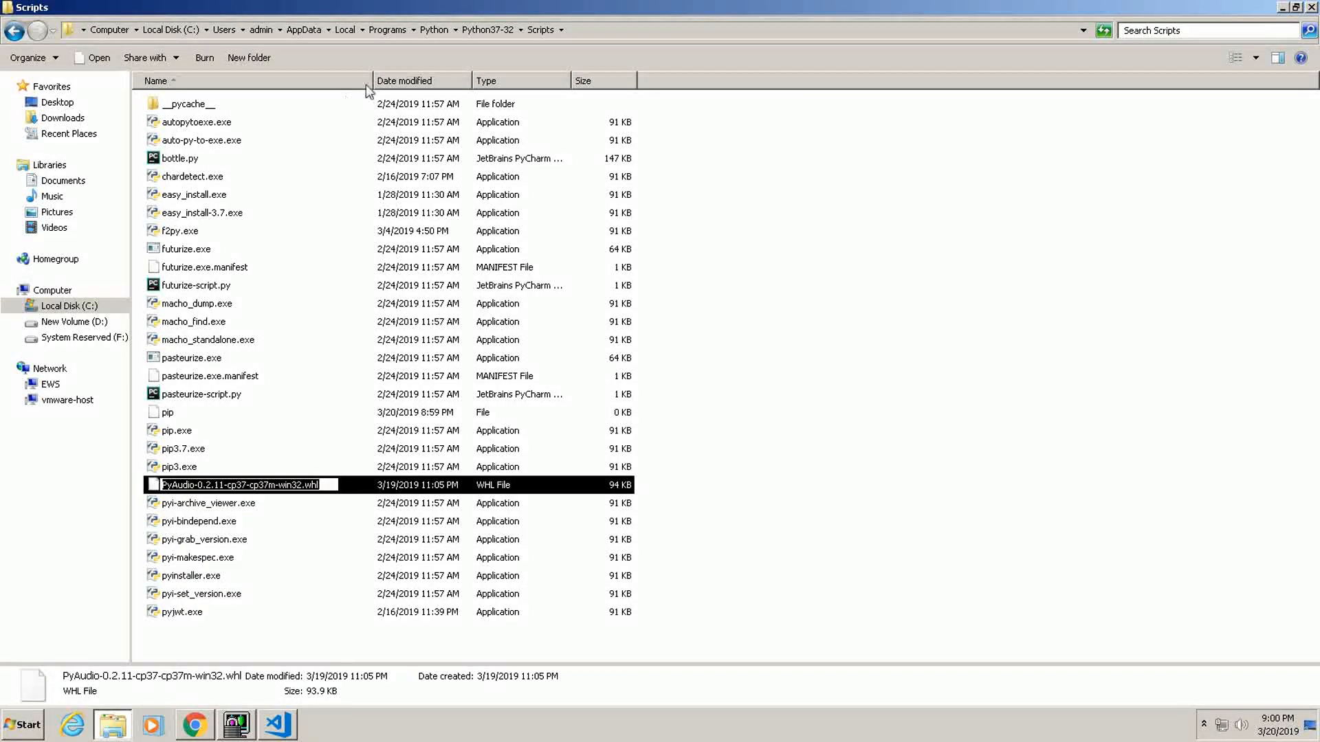
Open a fresh cmd at Scripts and paste the PyAudio wheel filename after 'pip install'.
type("C:\\Windows\\System32\\cmd.exe")
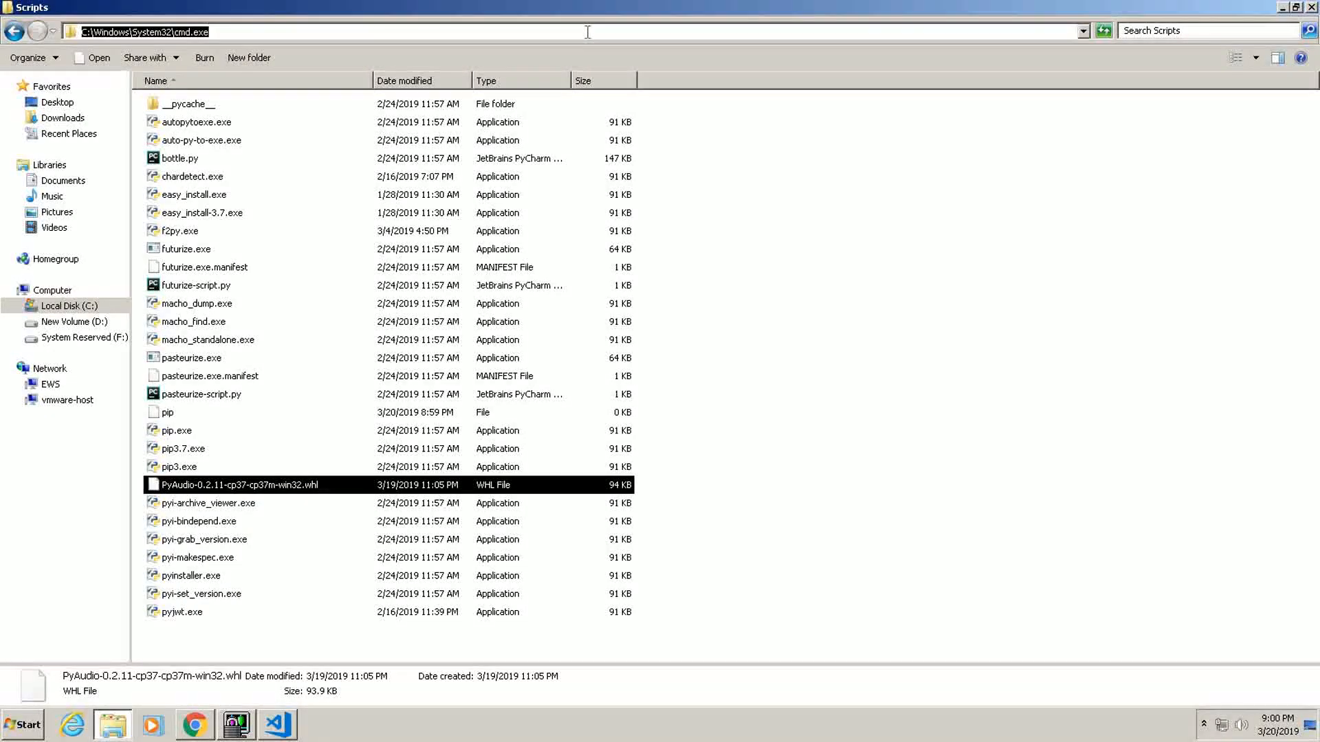
type("cmd")
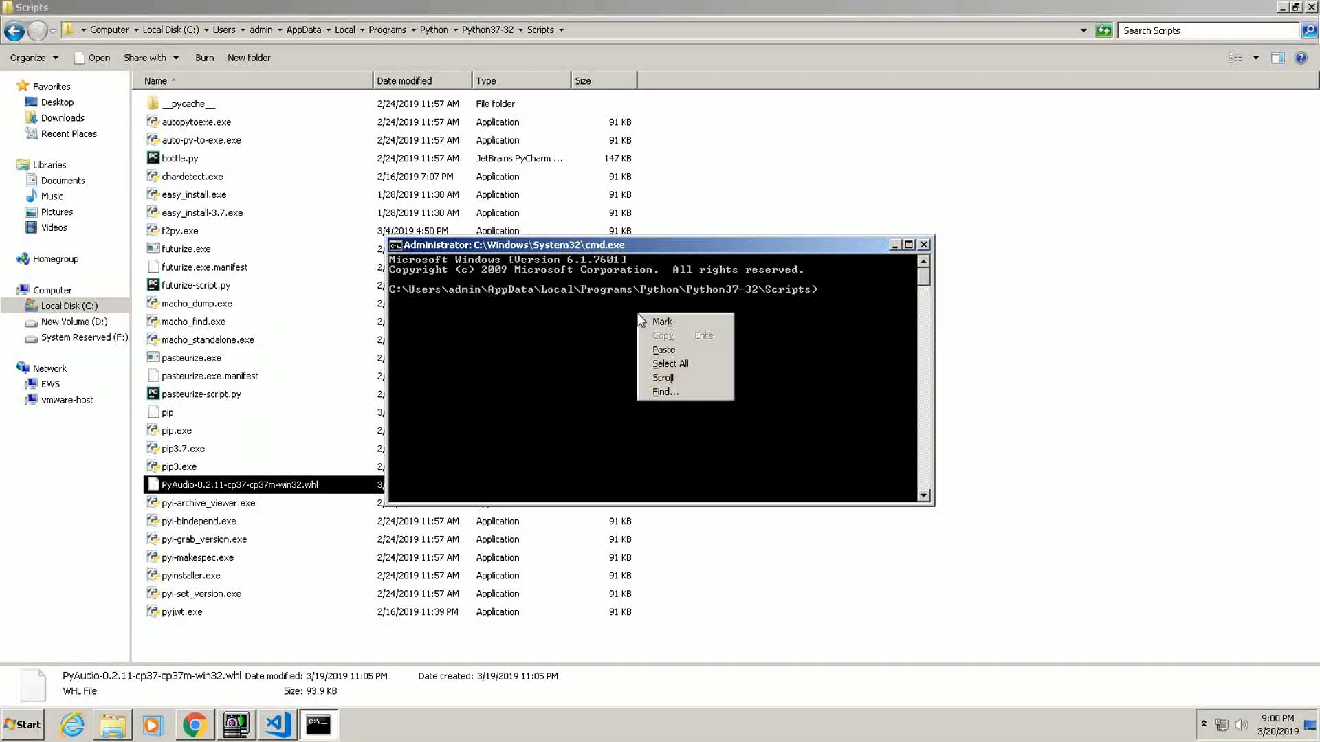
left_click(663, 349)
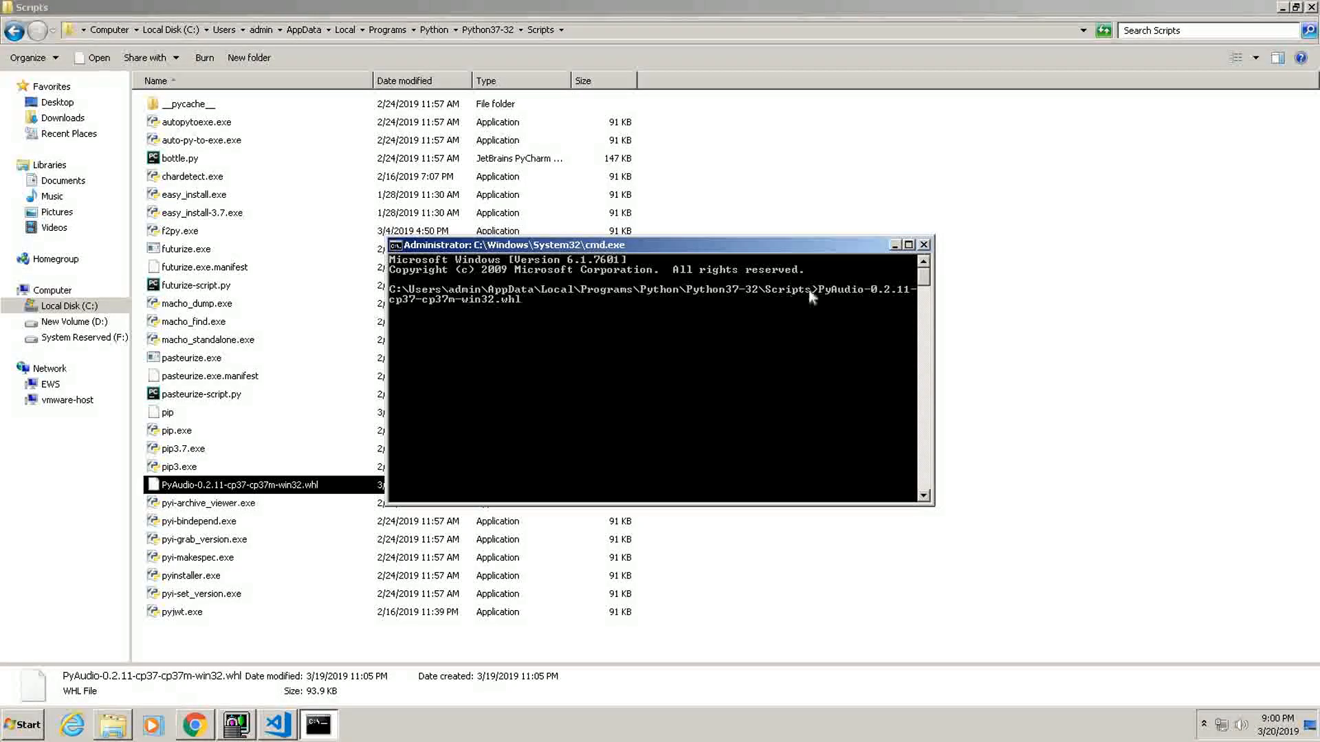
mouse_move(825, 303)
type("pip install ")
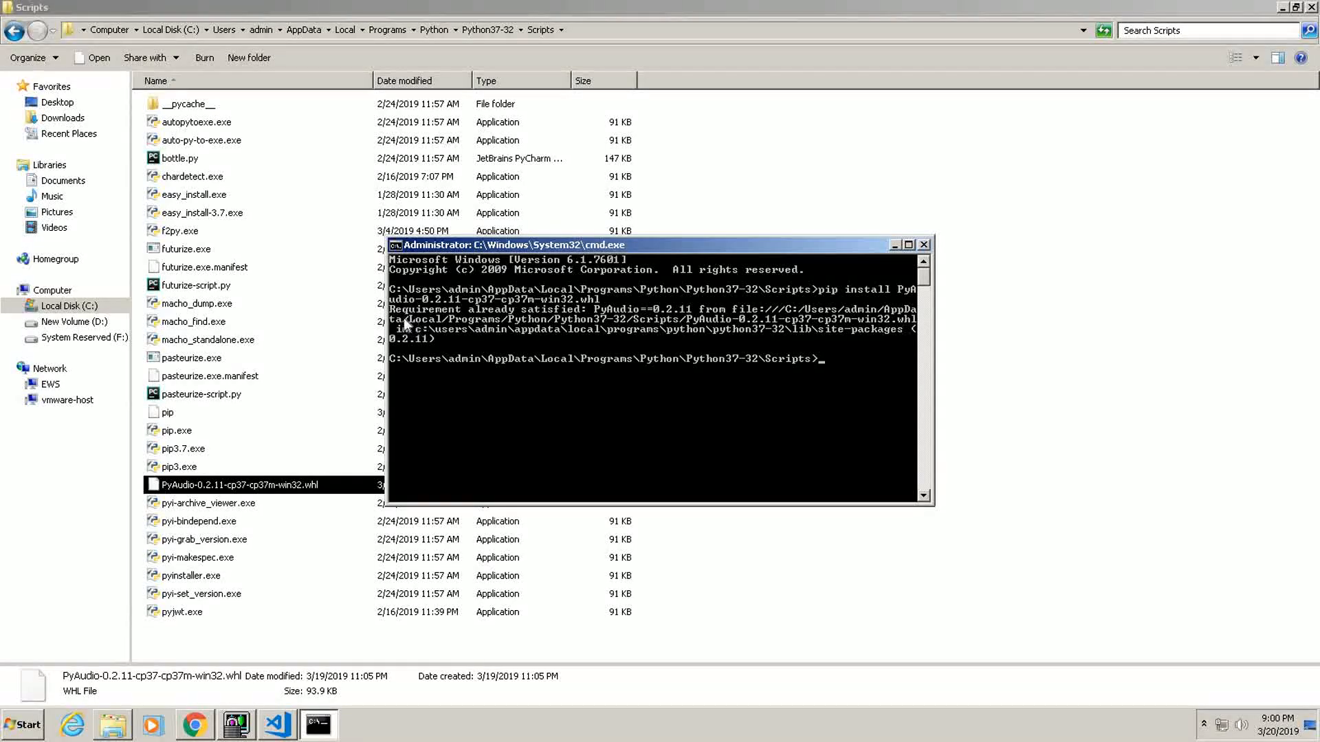
mouse_move(629, 318)
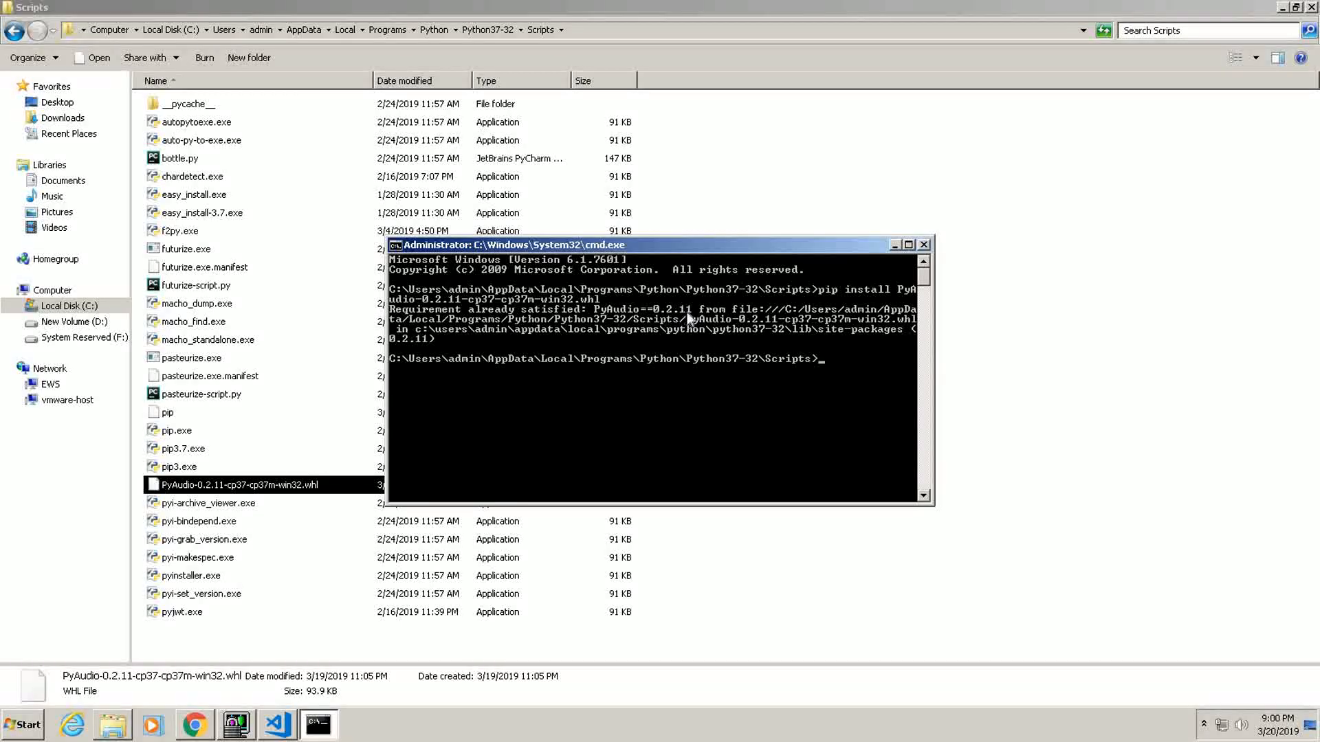
mouse_move(731, 376)
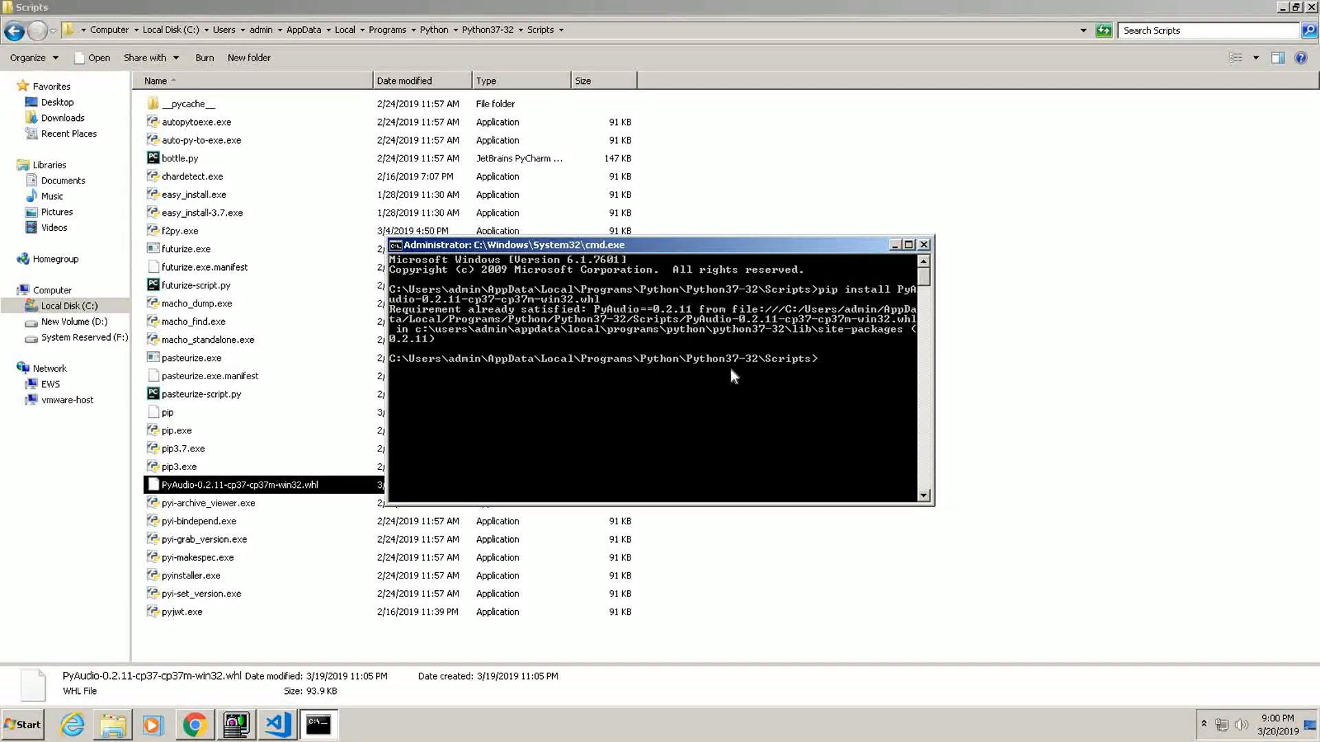
mouse_move(331, 707)
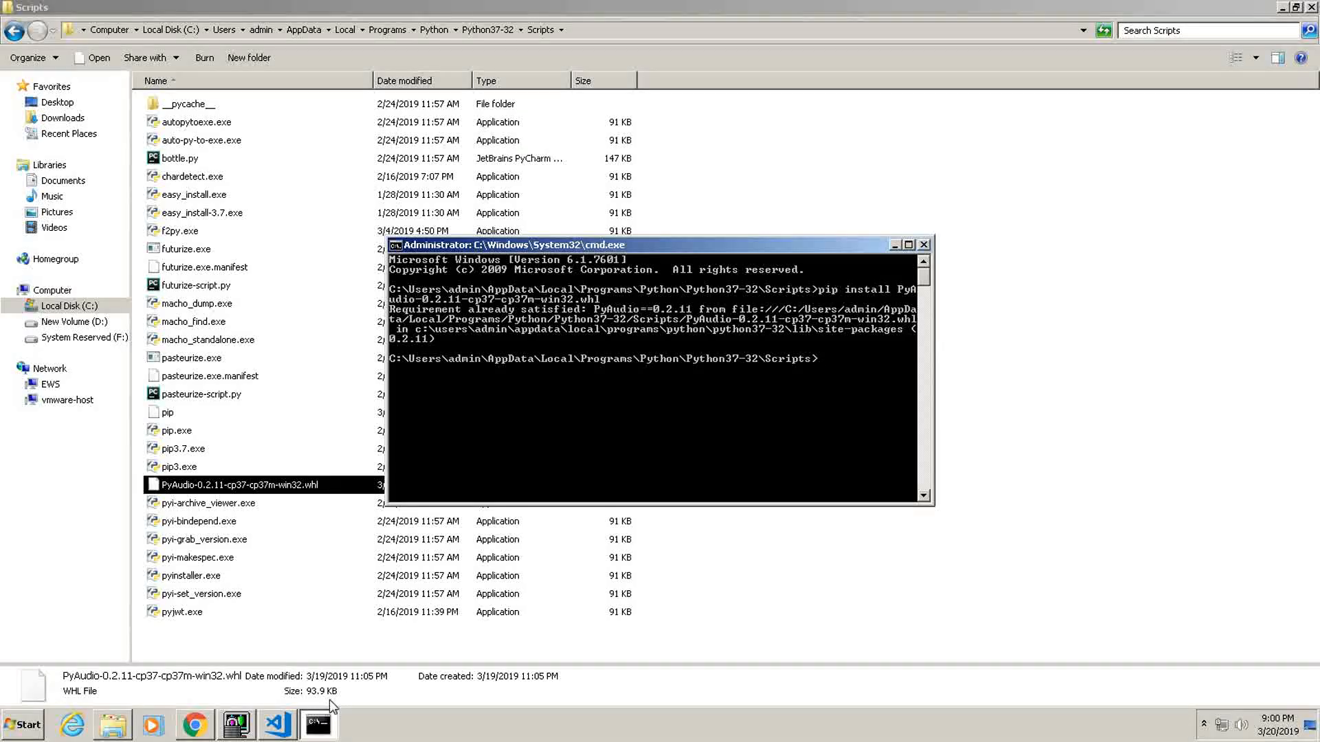
Switch to VS Code and run 'code test' in the terminal to create test.py.
left_click(277, 724)
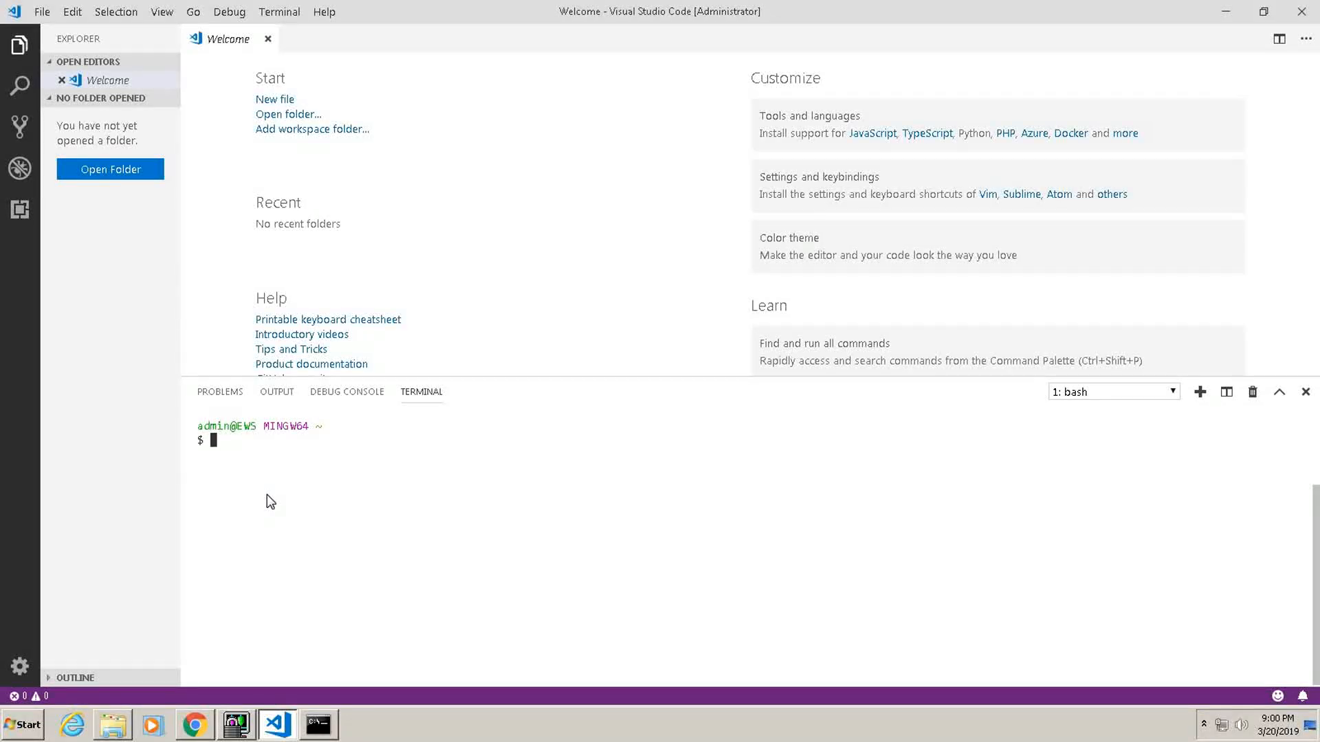
type("code test.py")
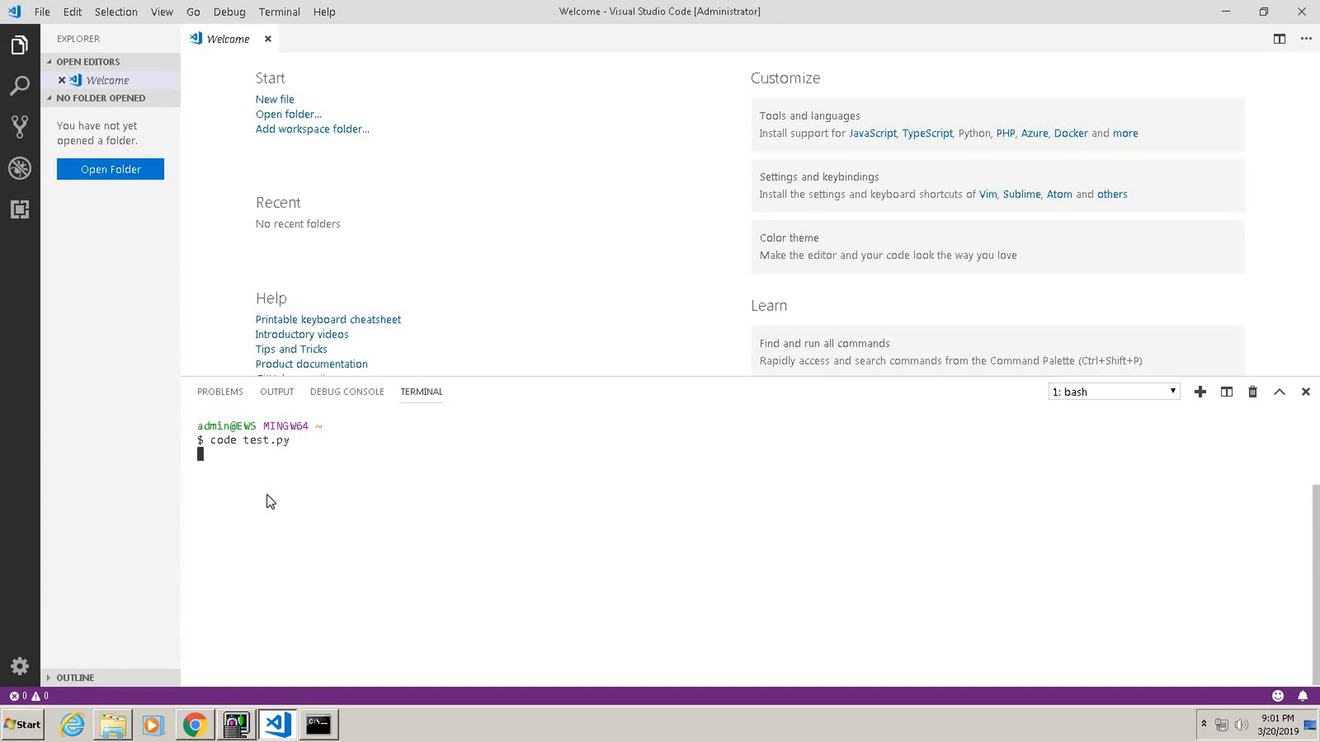
key("Enter")
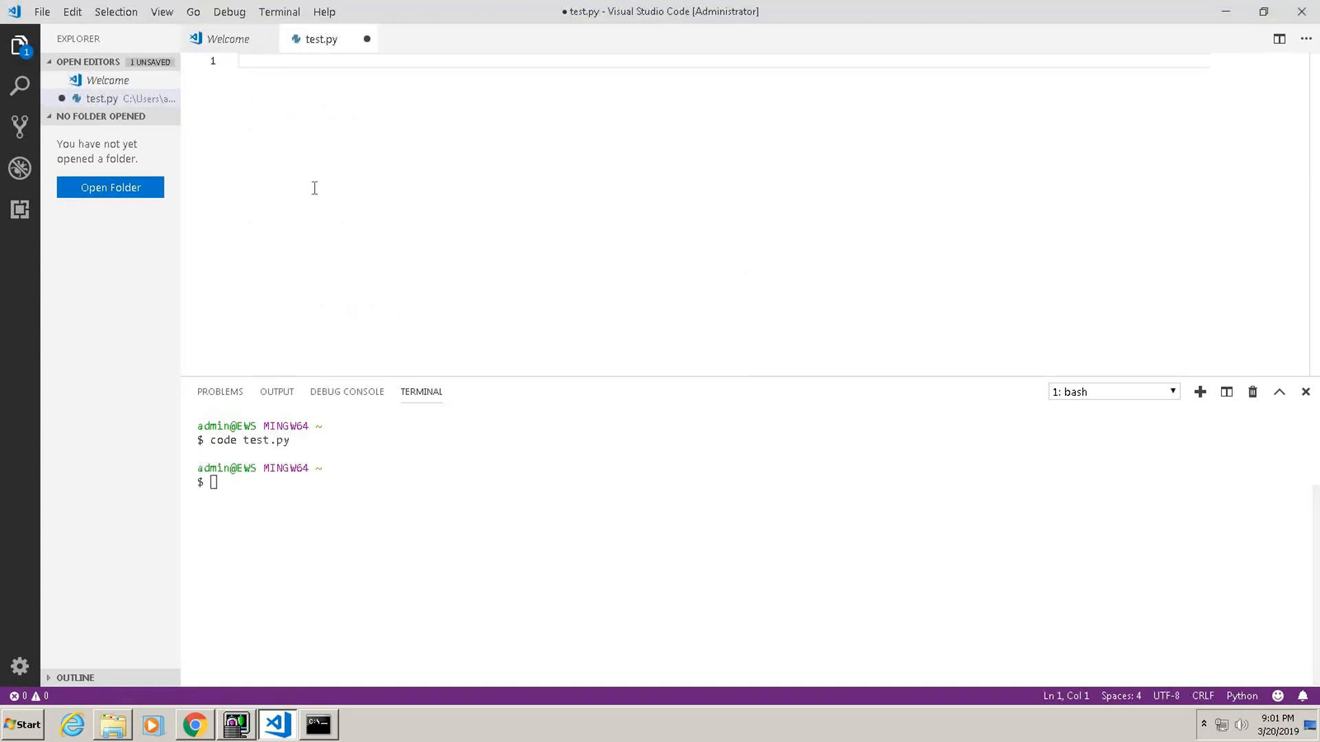
Type 'import pyaudio', confirm the module is recognised, and close test.py without saving.
type("import pyaudio")
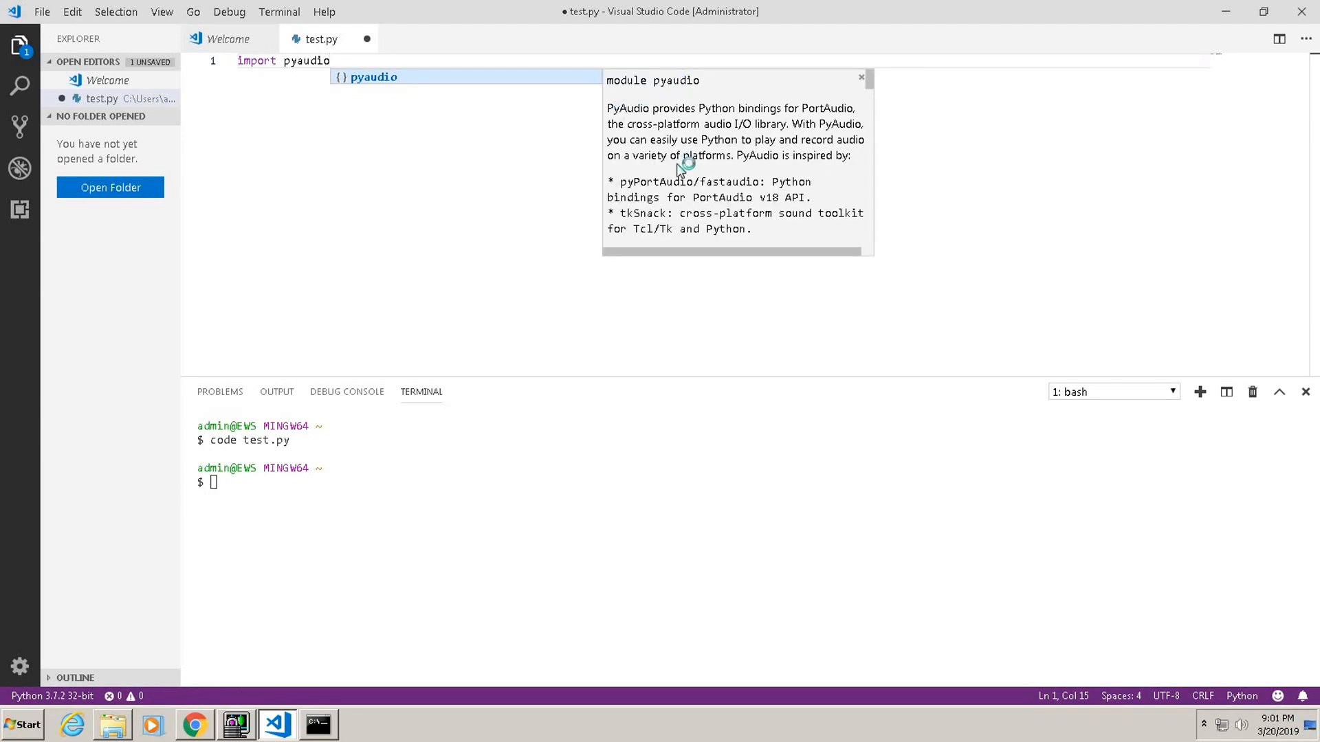
mouse_move(434, 131)
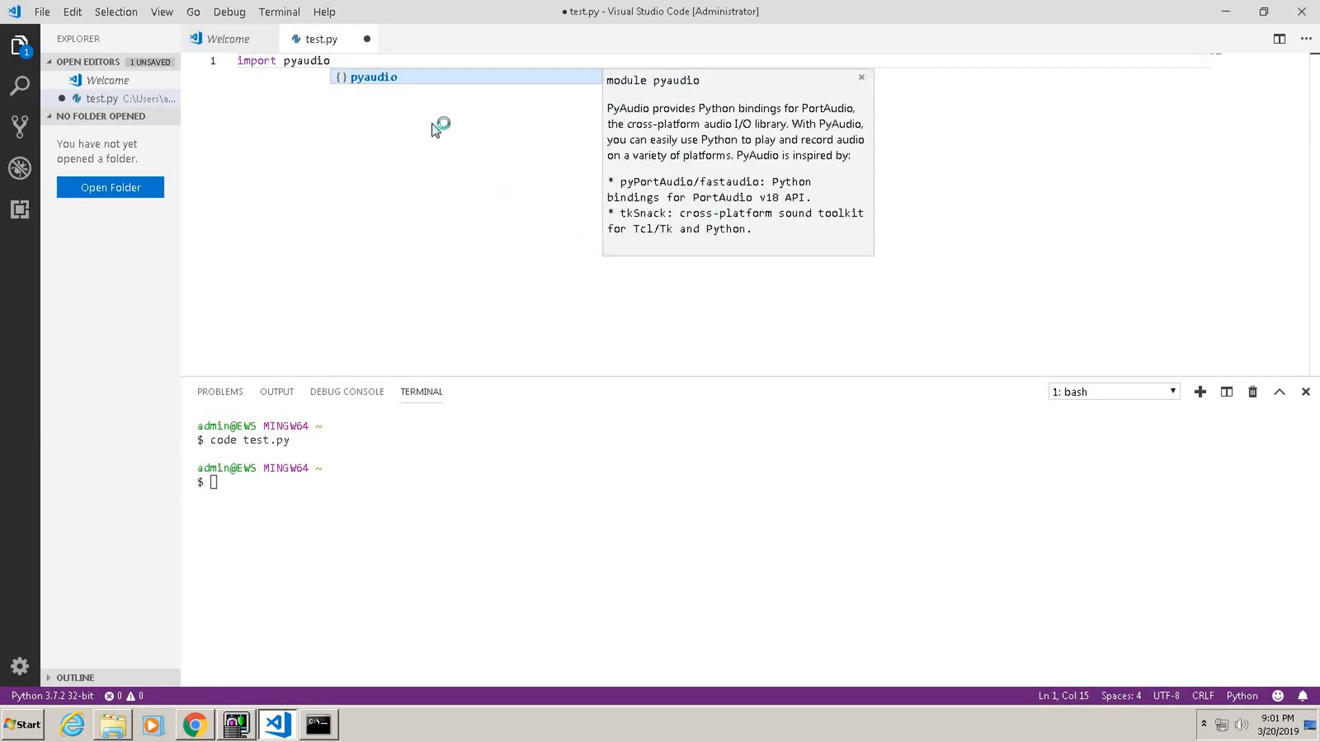
left_click(433, 124)
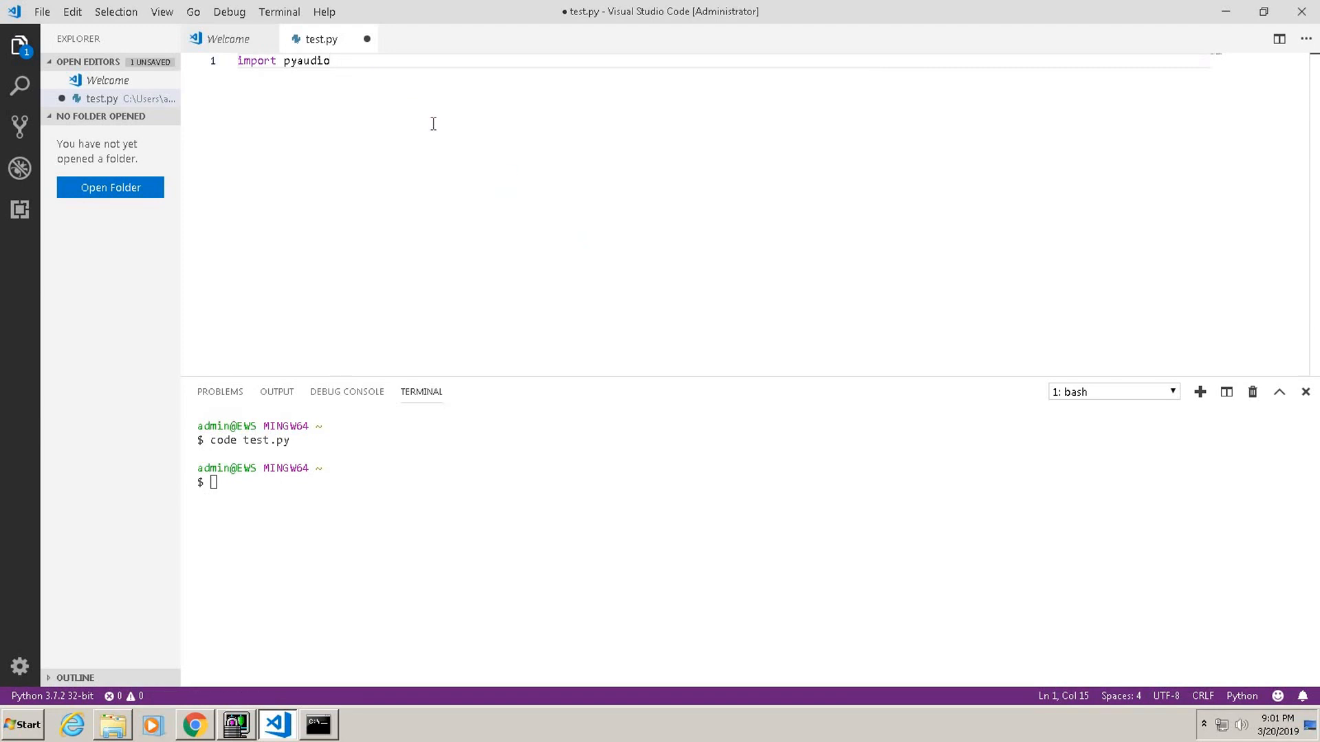
mouse_move(766, 112)
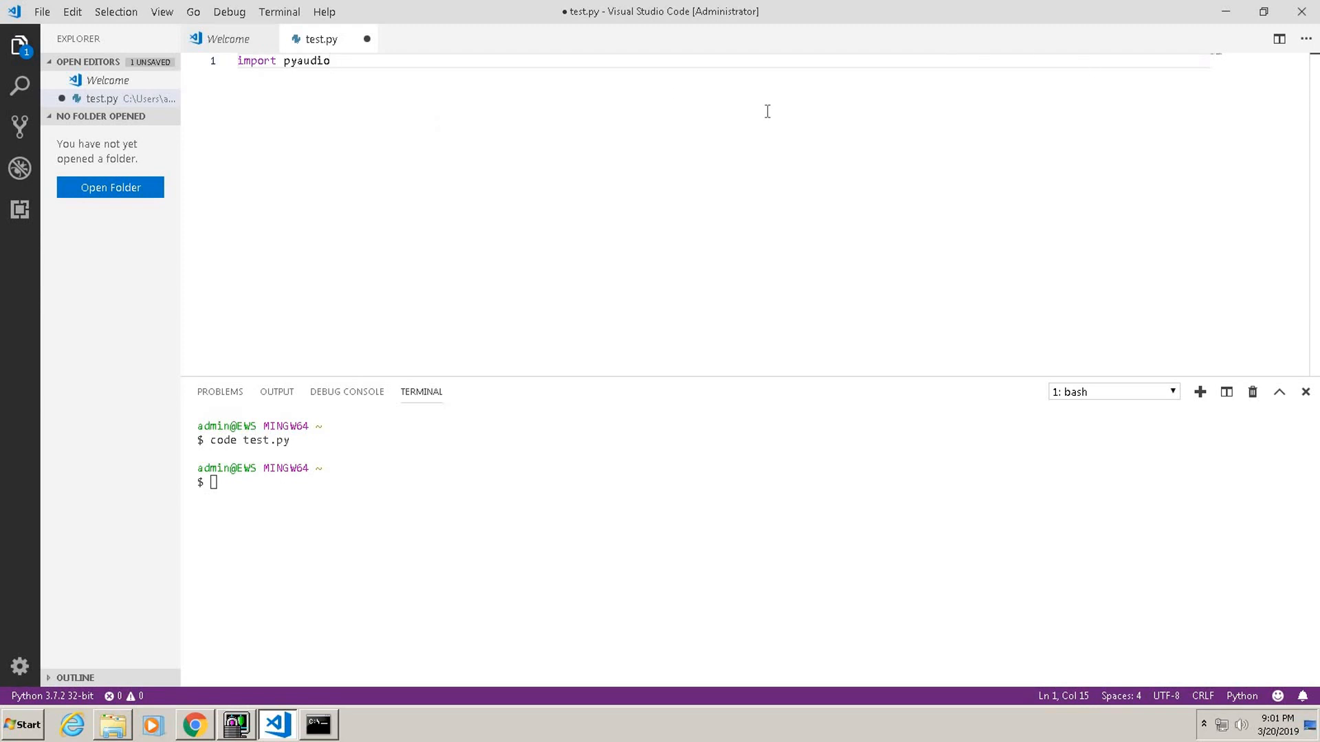
mouse_move(367, 40)
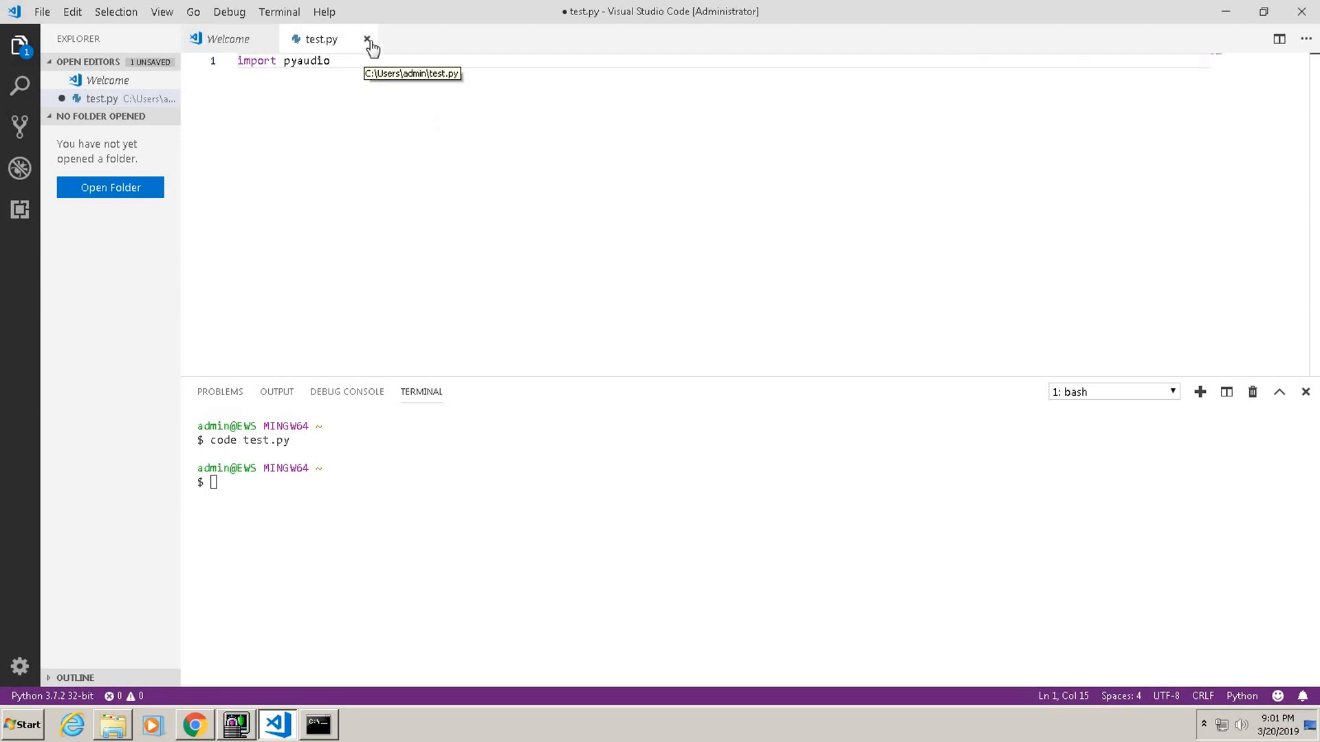
left_click(367, 39)
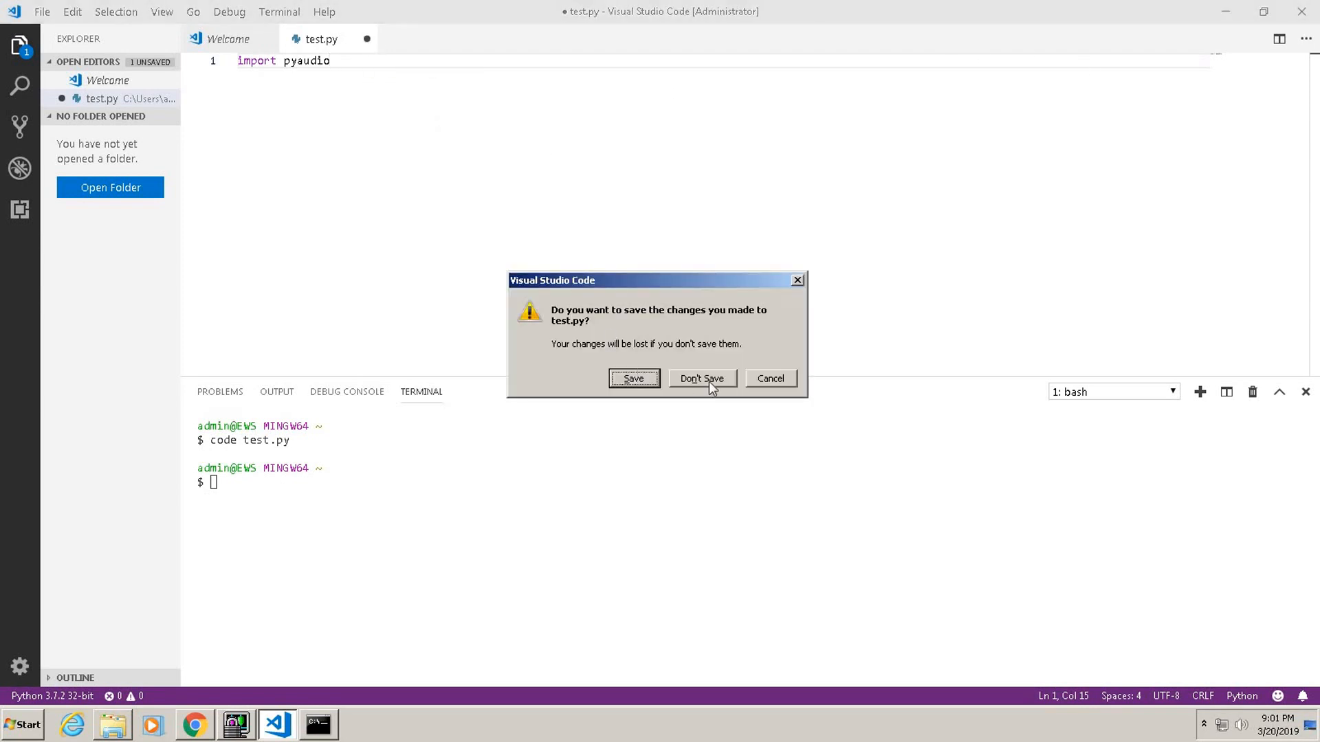
left_click(701, 378)
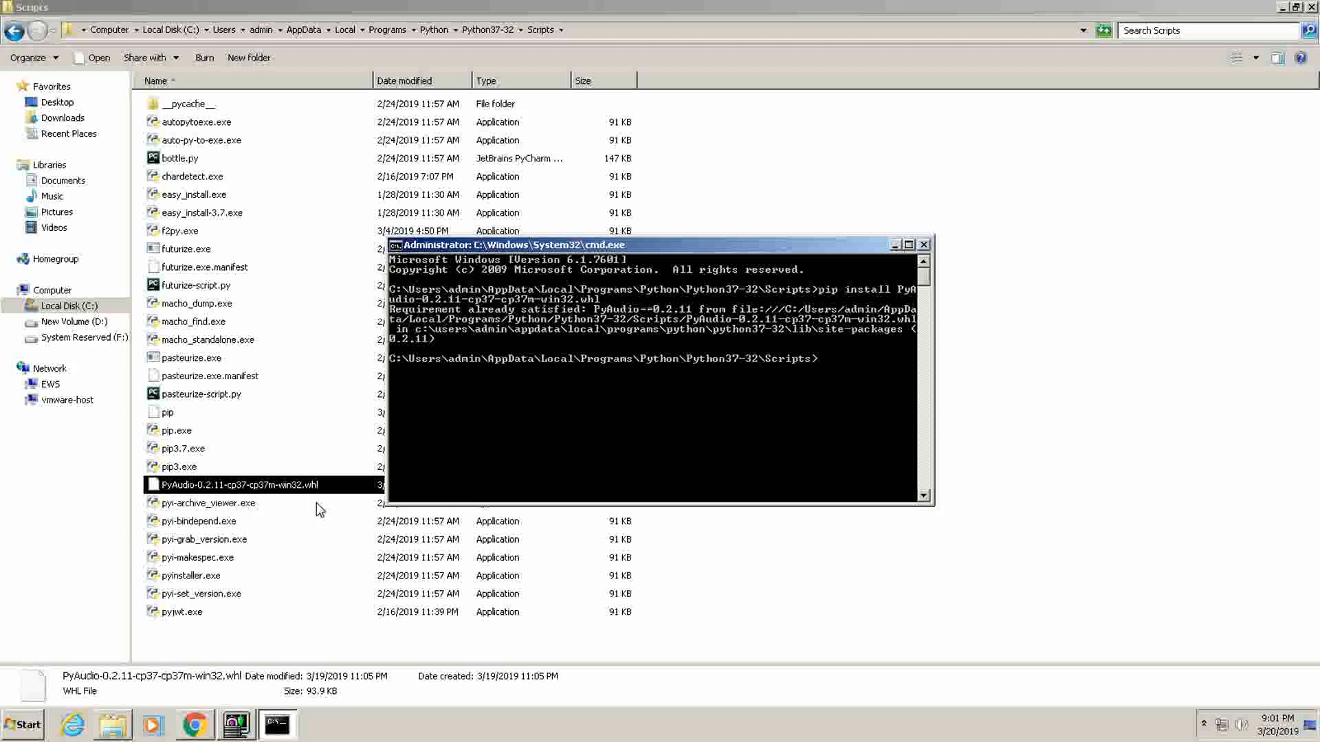
mouse_move(240, 495)
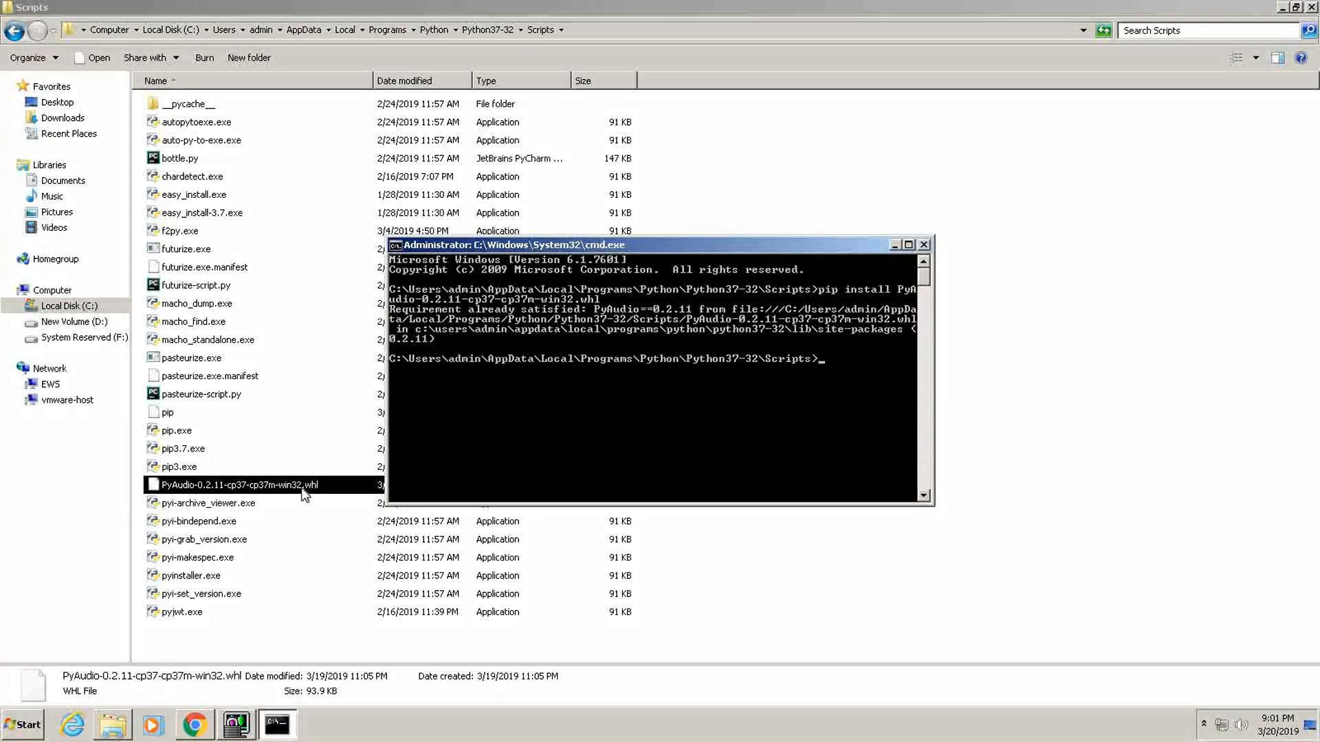
mouse_move(249, 496)
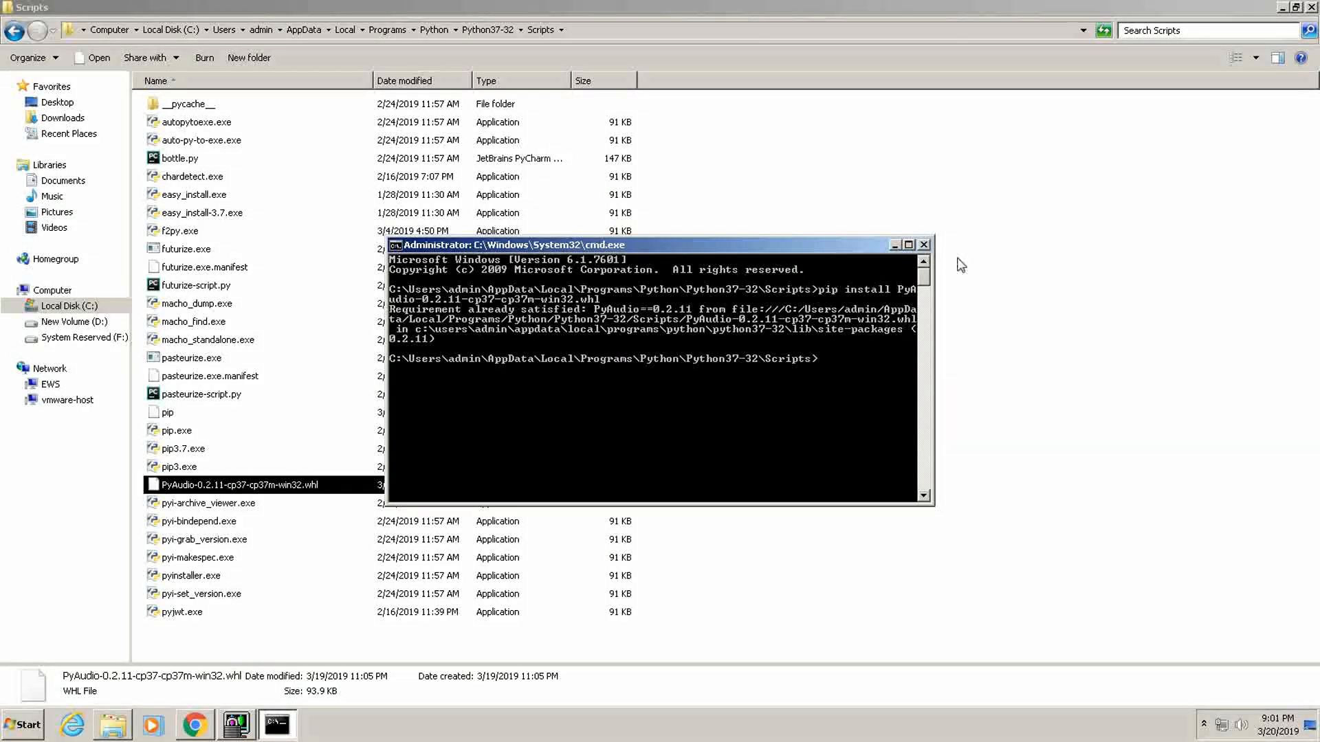
Close the Command Prompt window, leaving the Scripts folder with the PyAudio wheel.
left_click(924, 244)
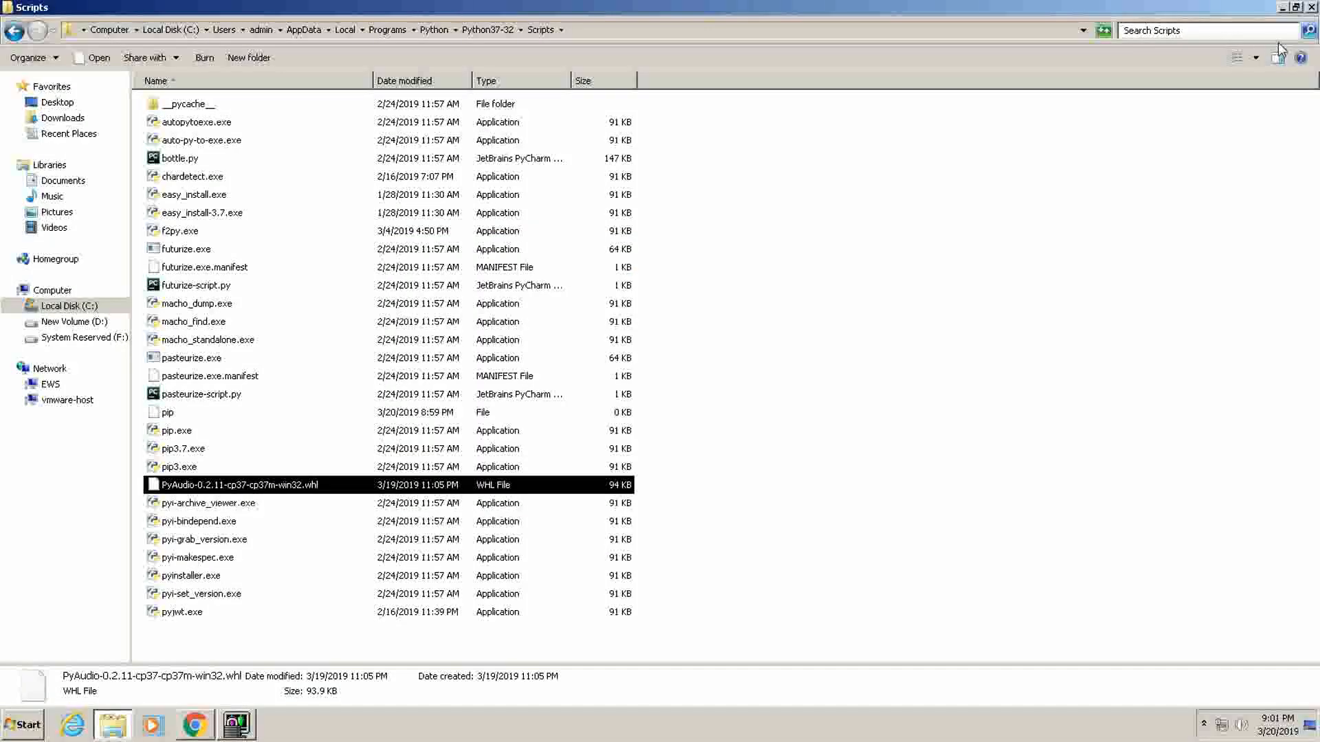